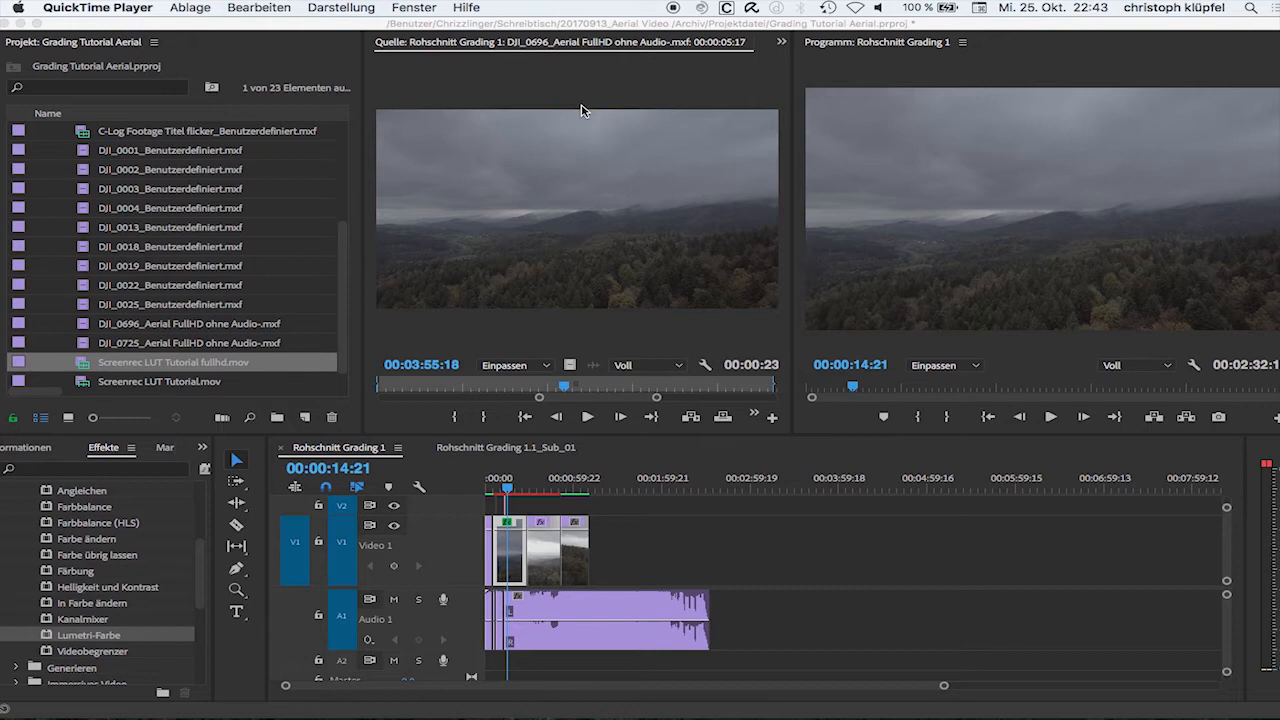
mouse_move(458, 81)
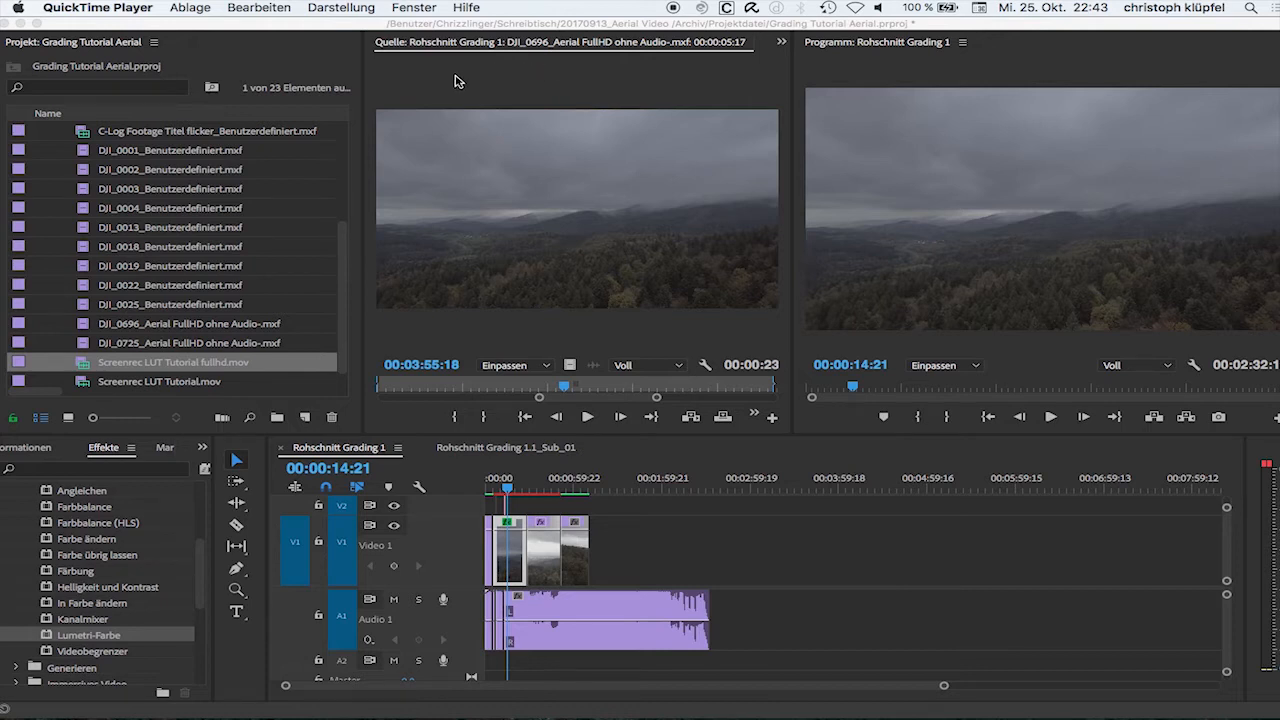
Step: Return to Premiere Pro and cue the misty aerial frame at 00:00:17:08
left_click(815, 586)
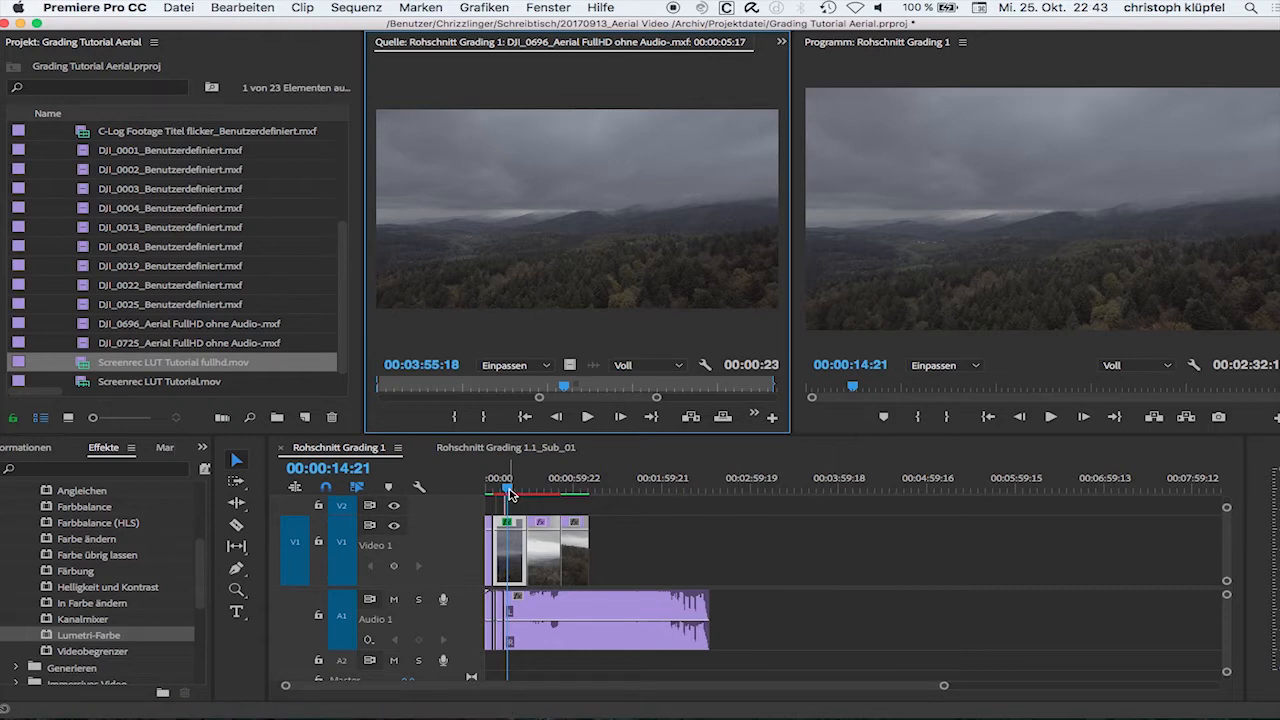
left_click_drag(510, 490, 503, 490)
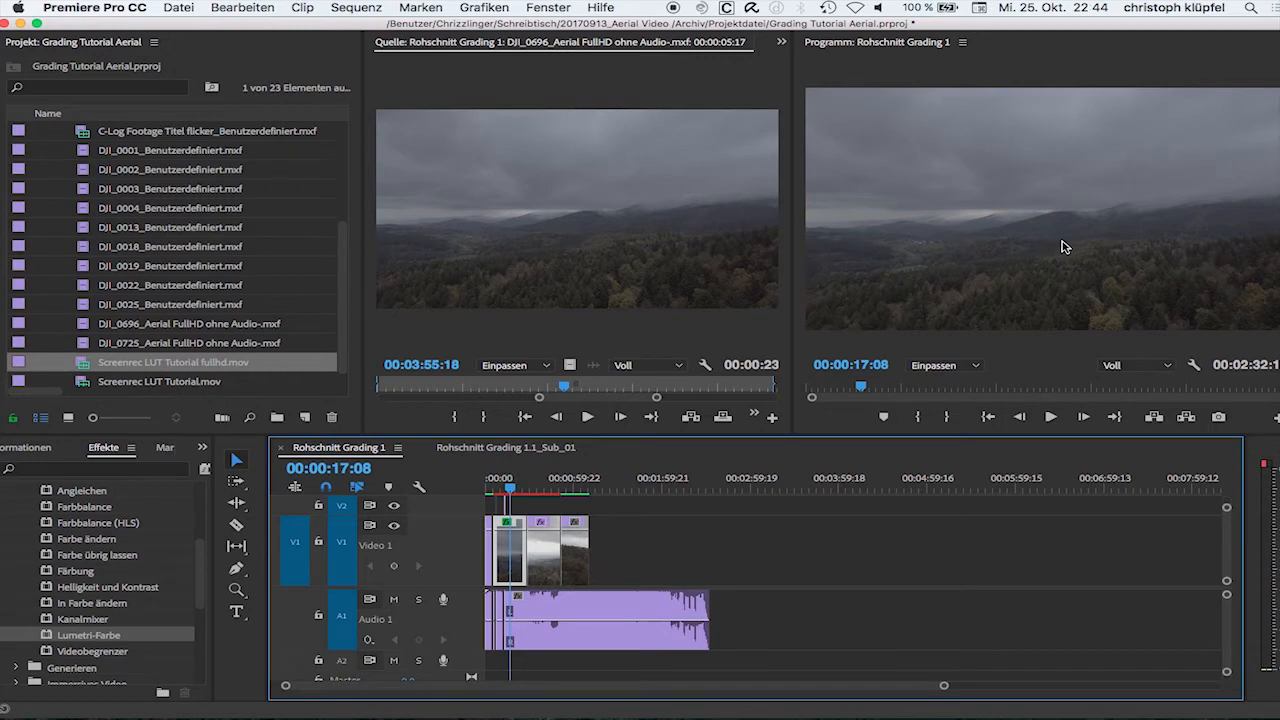
mouse_move(972, 540)
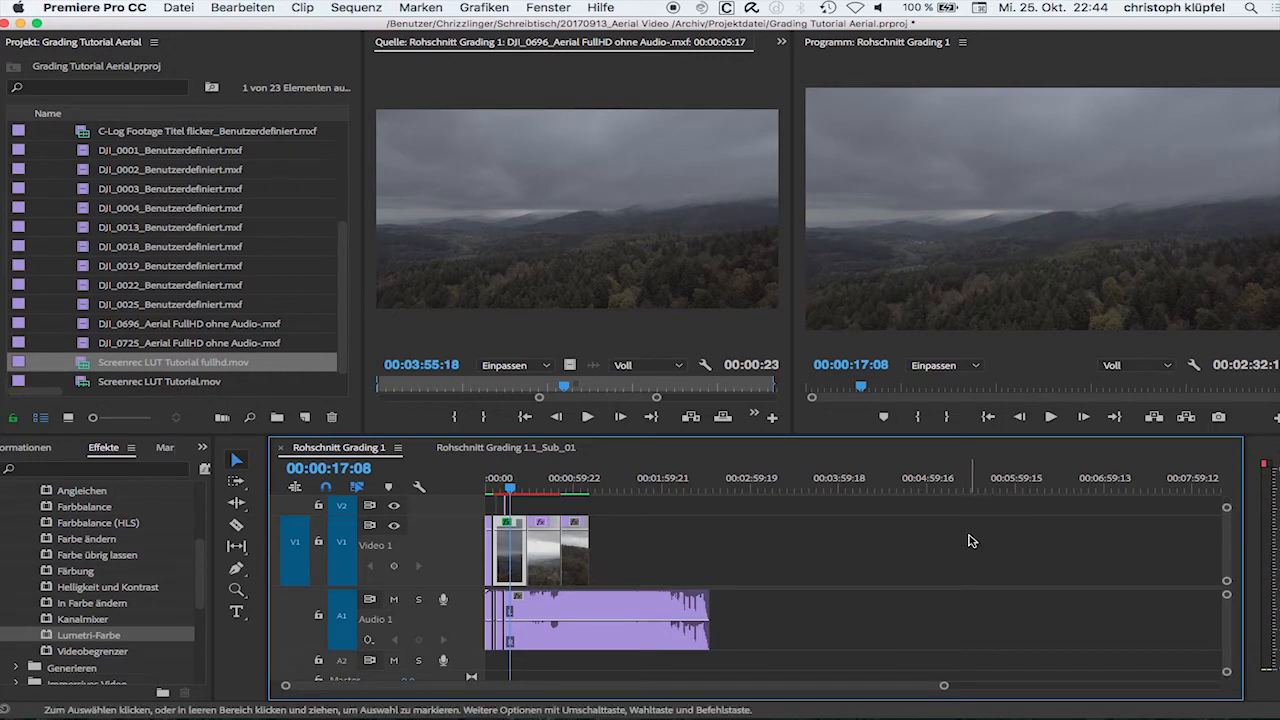
mouse_move(1170, 370)
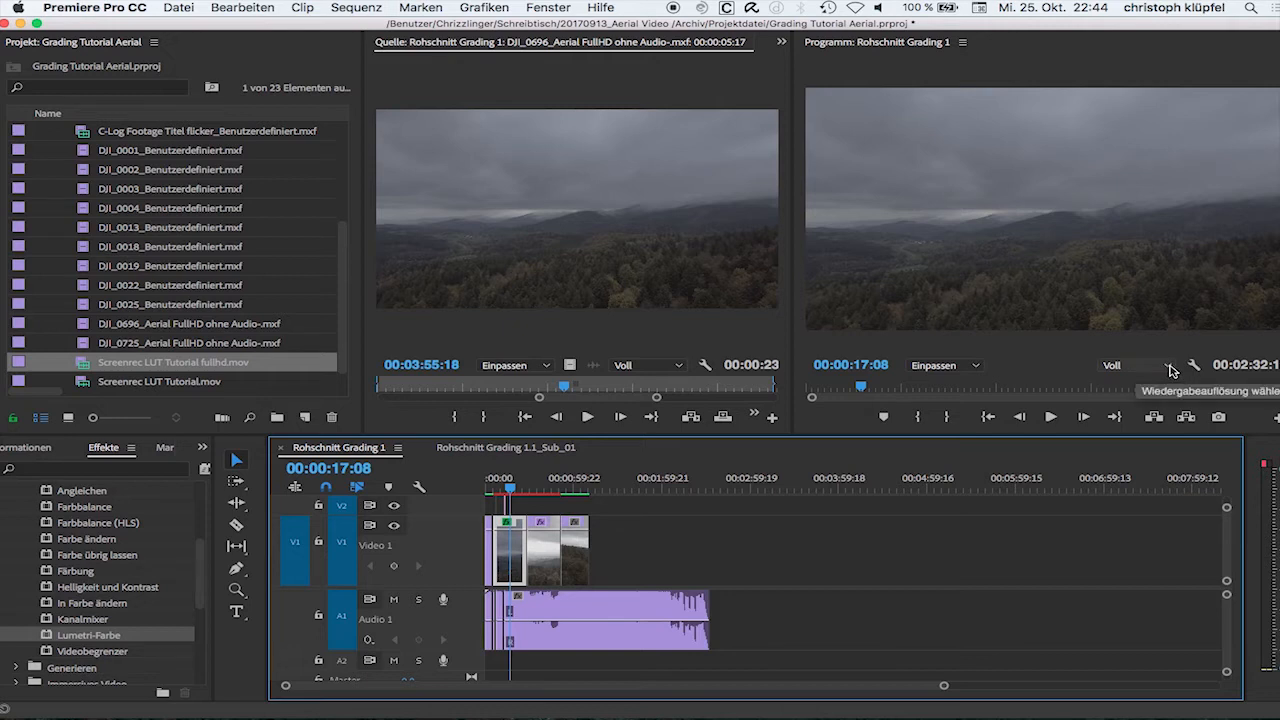
left_click(1135, 364)
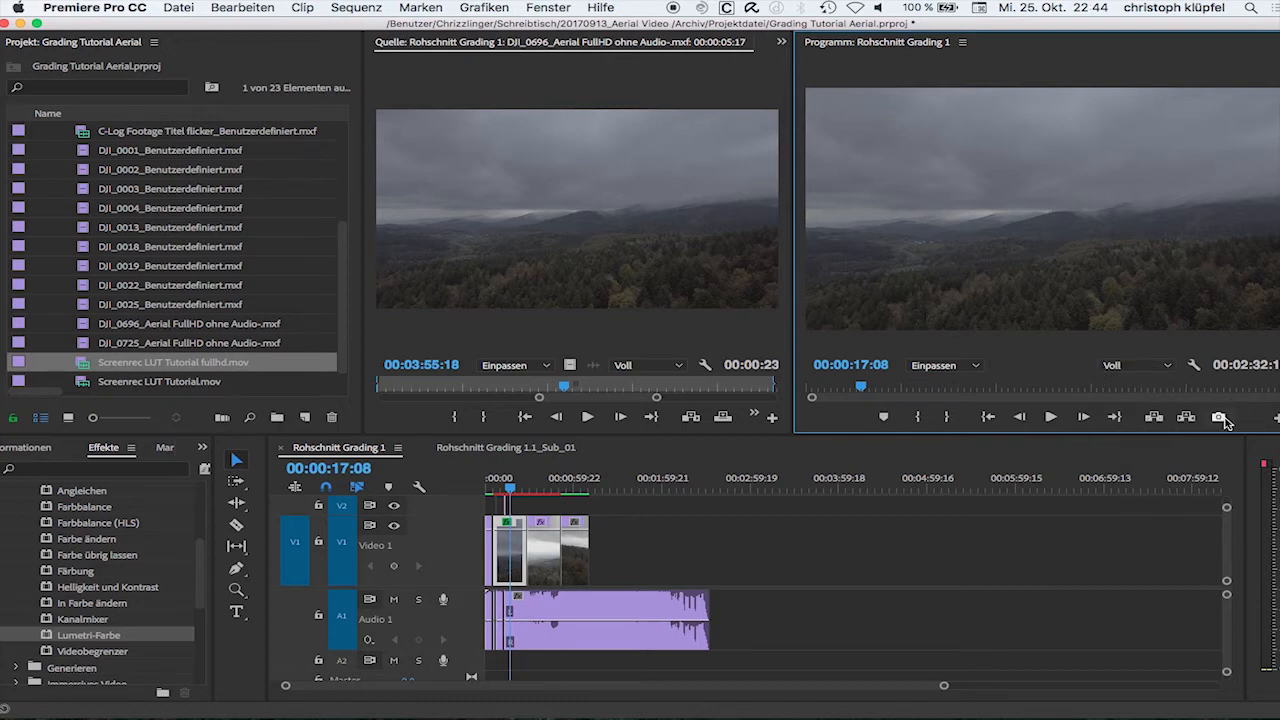
mouse_move(1220, 417)
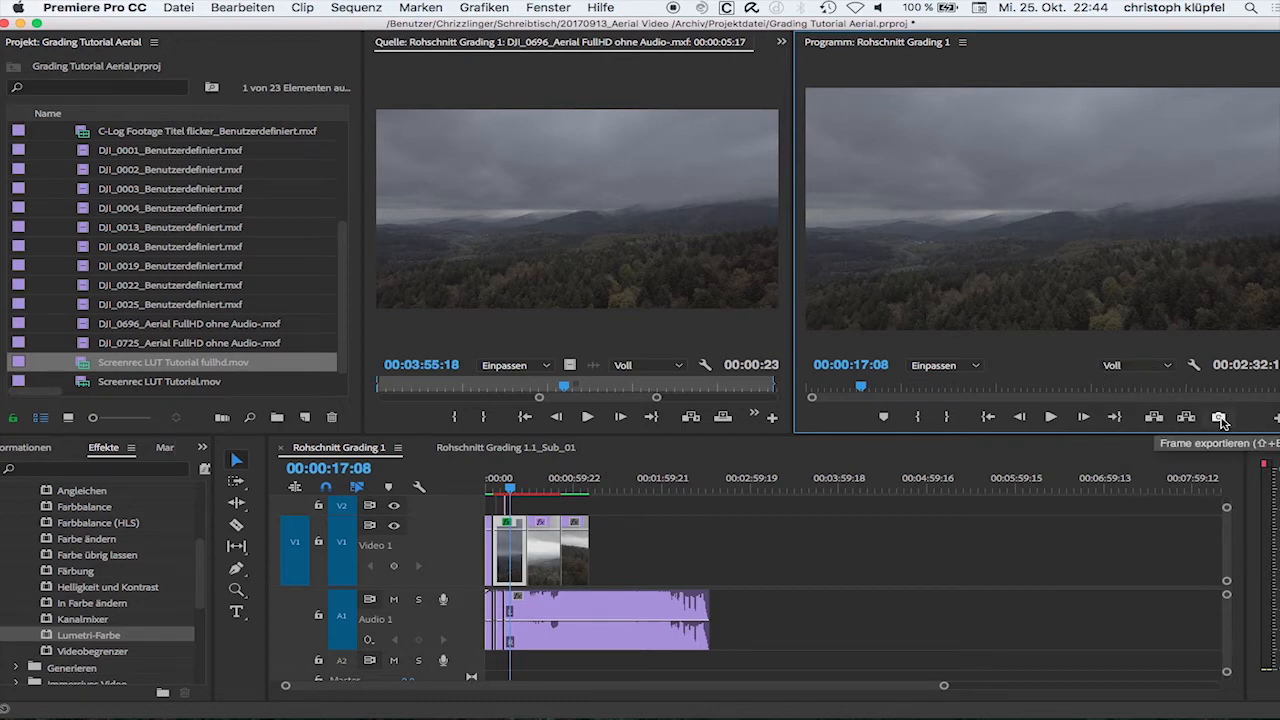
Step: Export frame 00:00:17:08 as a JPEG still named 'lut mountain' to the Desktop
left_click(1220, 417)
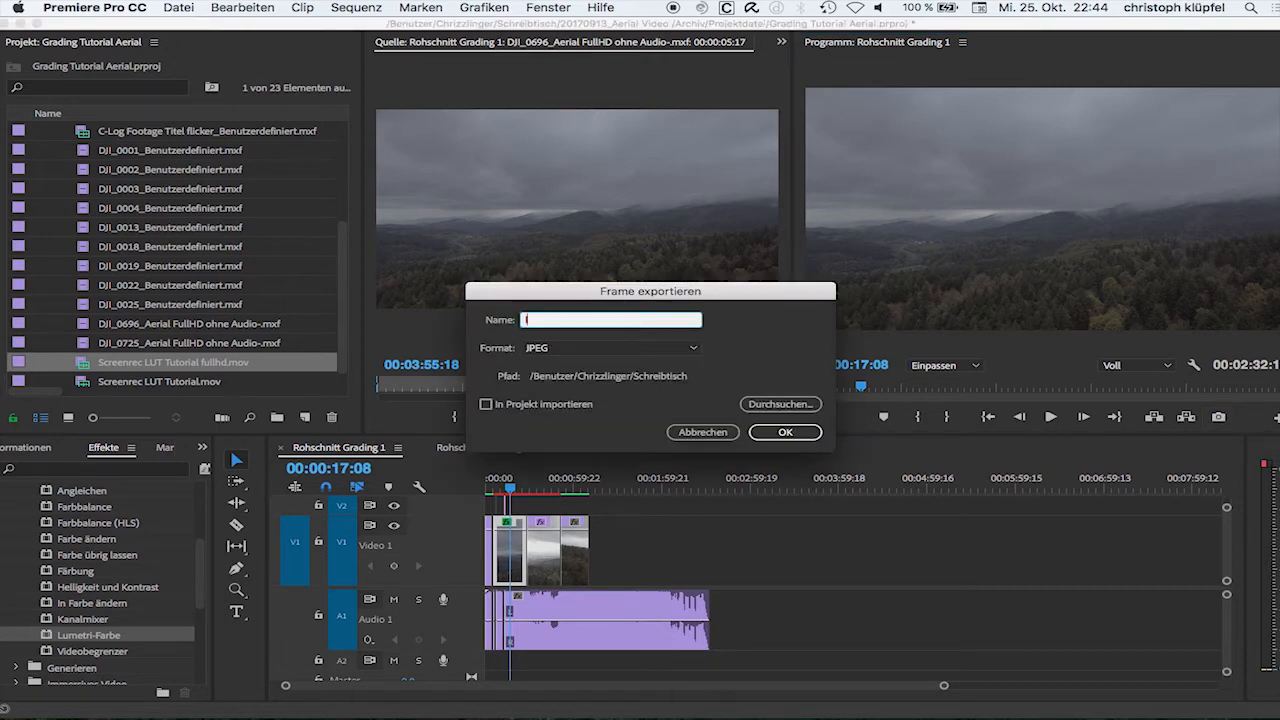
type("lut mountain")
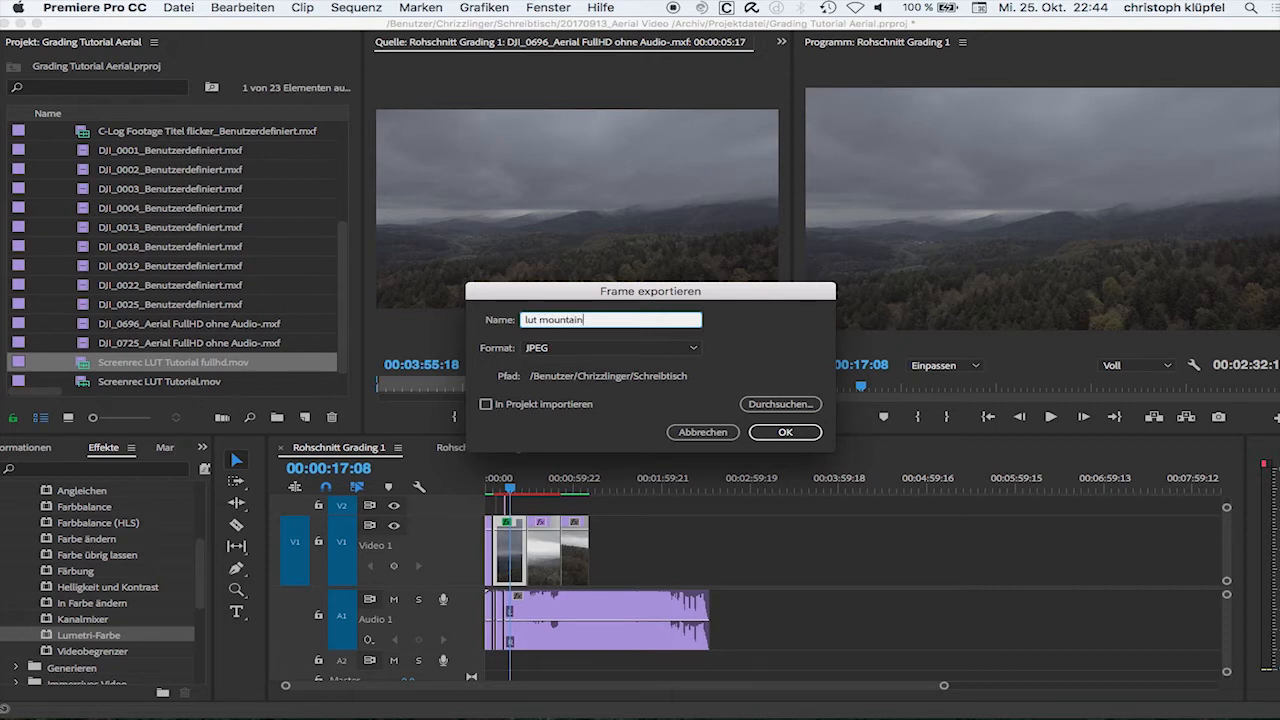
mouse_move(745, 364)
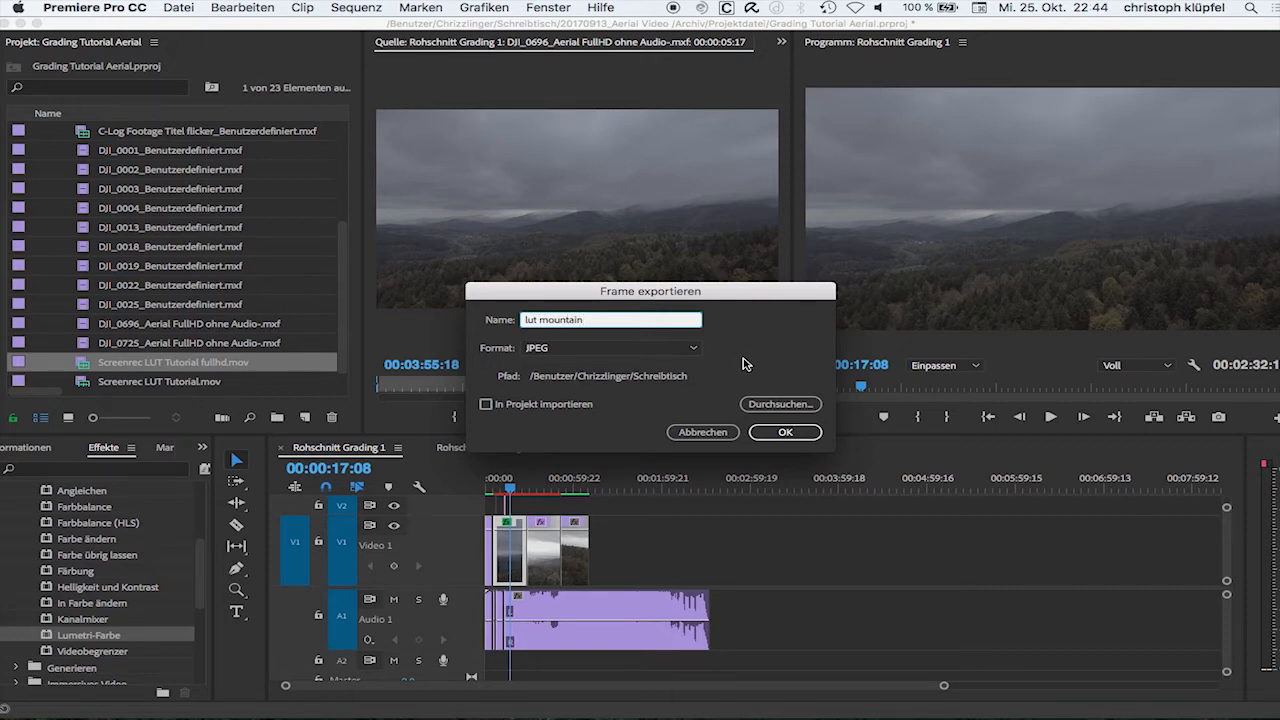
mouse_move(557, 389)
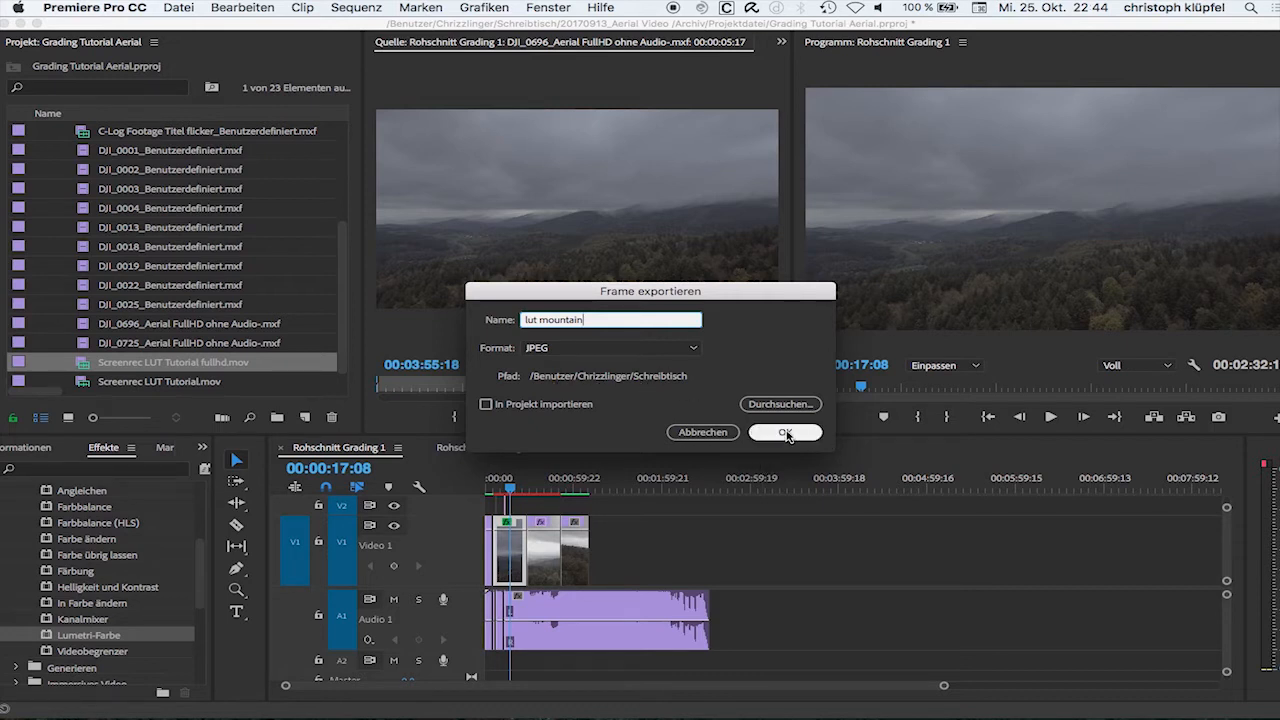
left_click(785, 432)
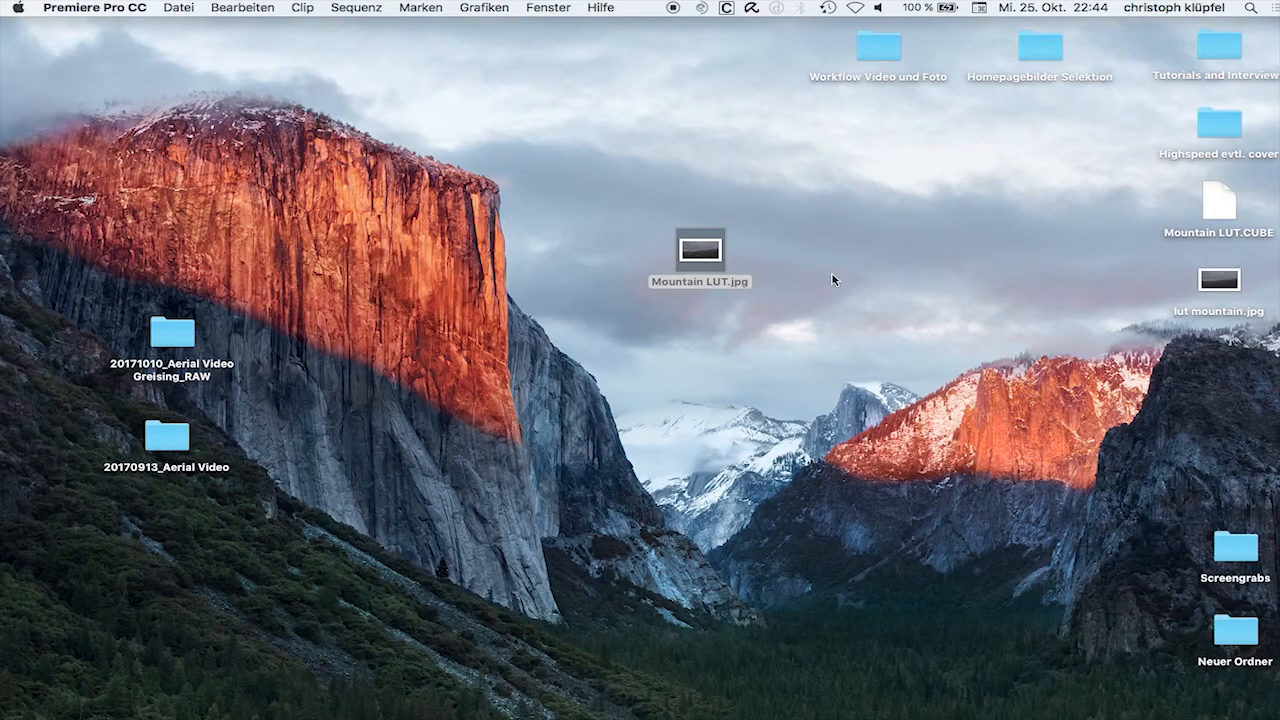
Step: Preview lut mountain.jpg on the desktop, then open it in Photoshop
left_click_drag(1219, 280, 762, 360)
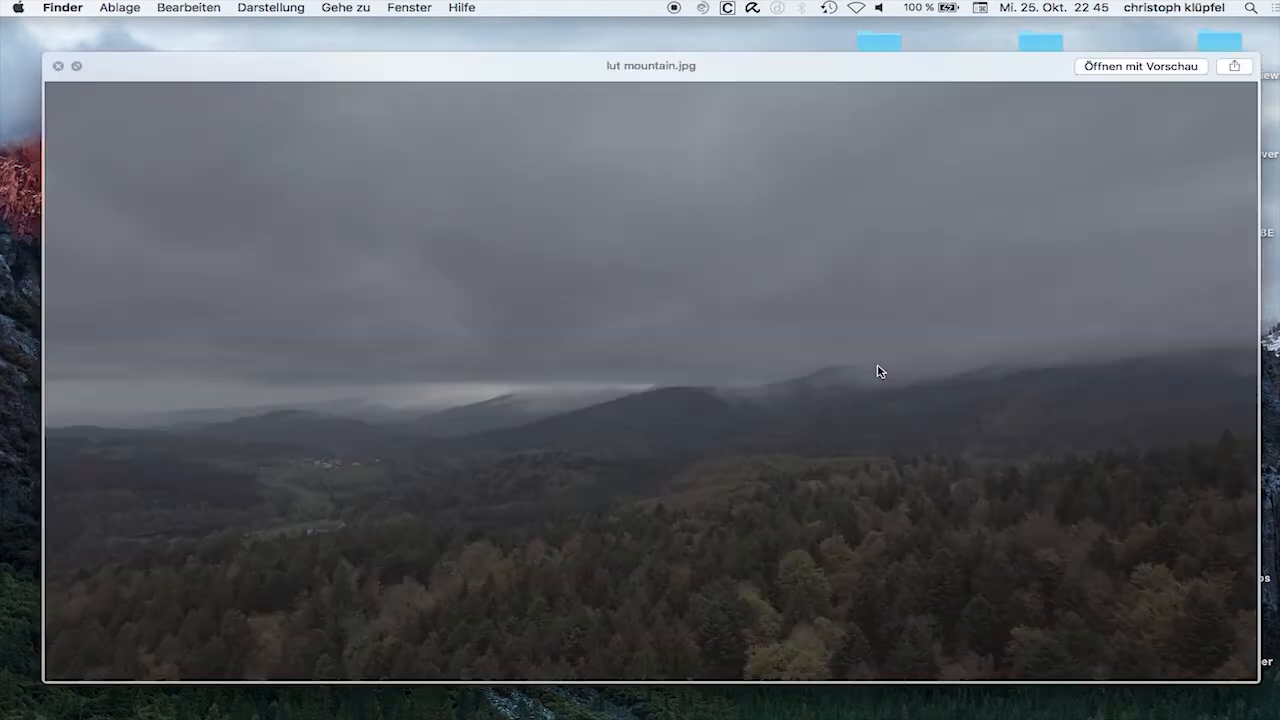
mouse_move(800, 432)
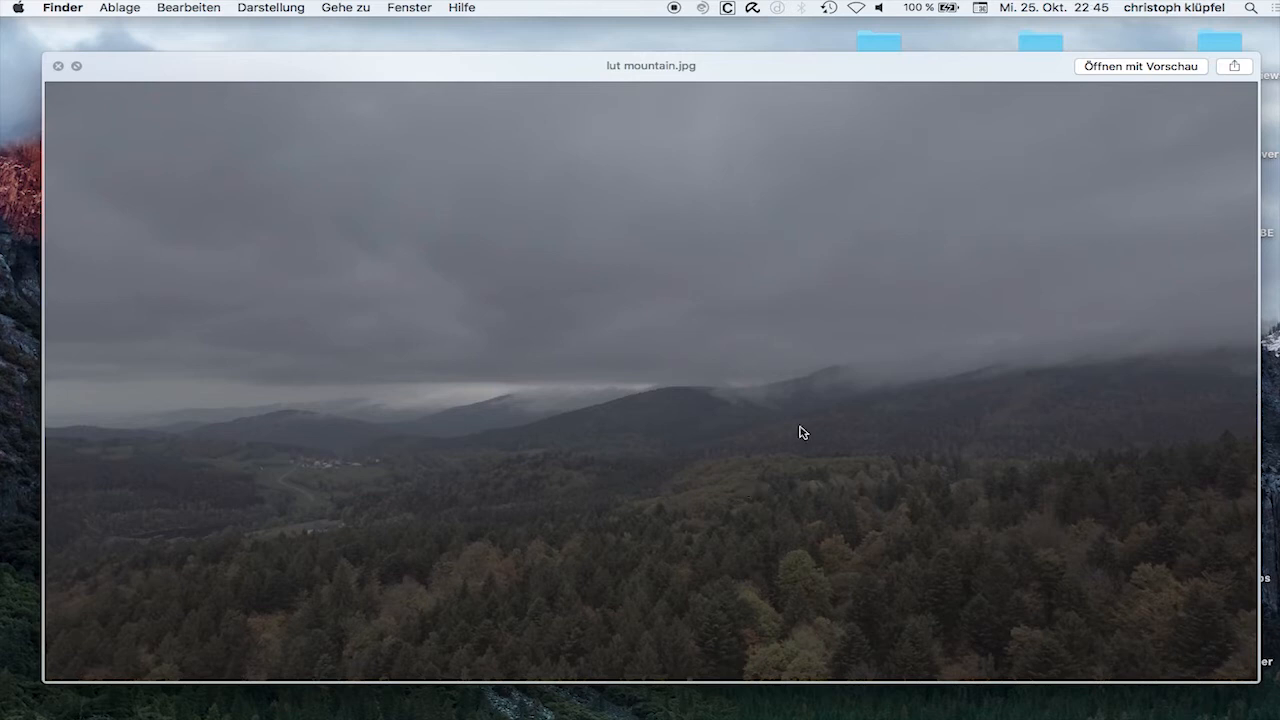
left_click(57, 66)
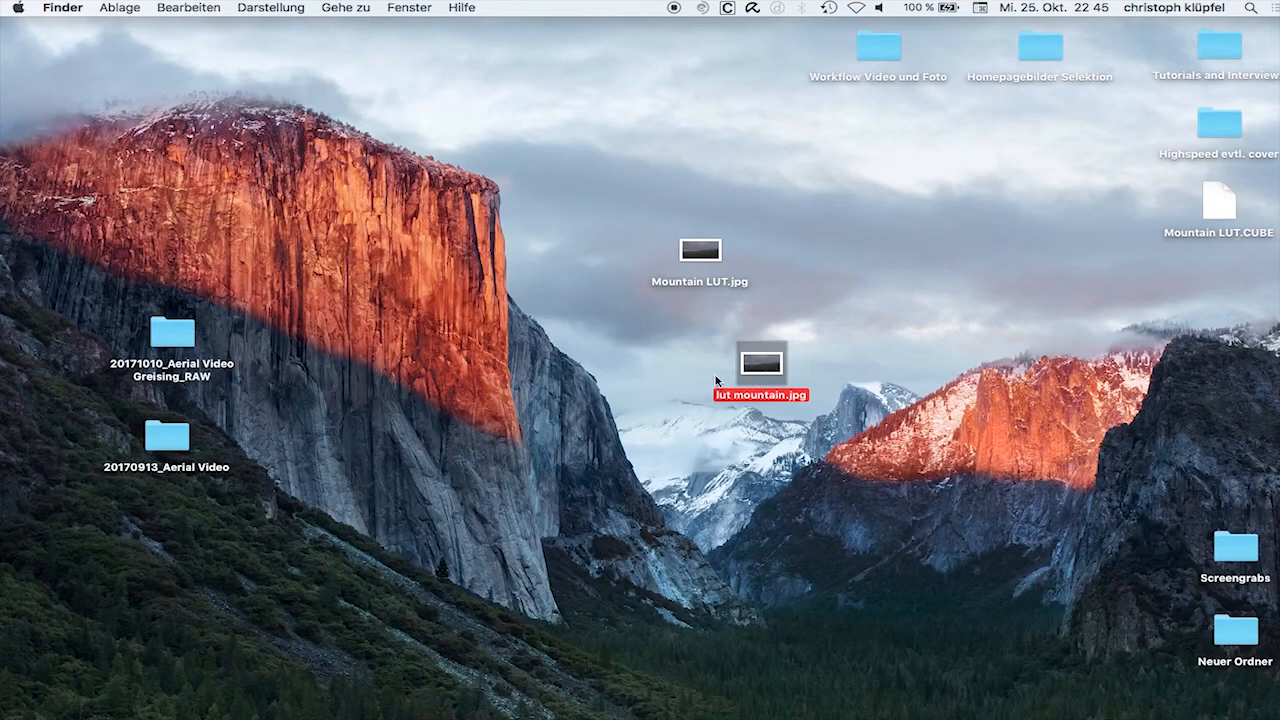
double_click(762, 362)
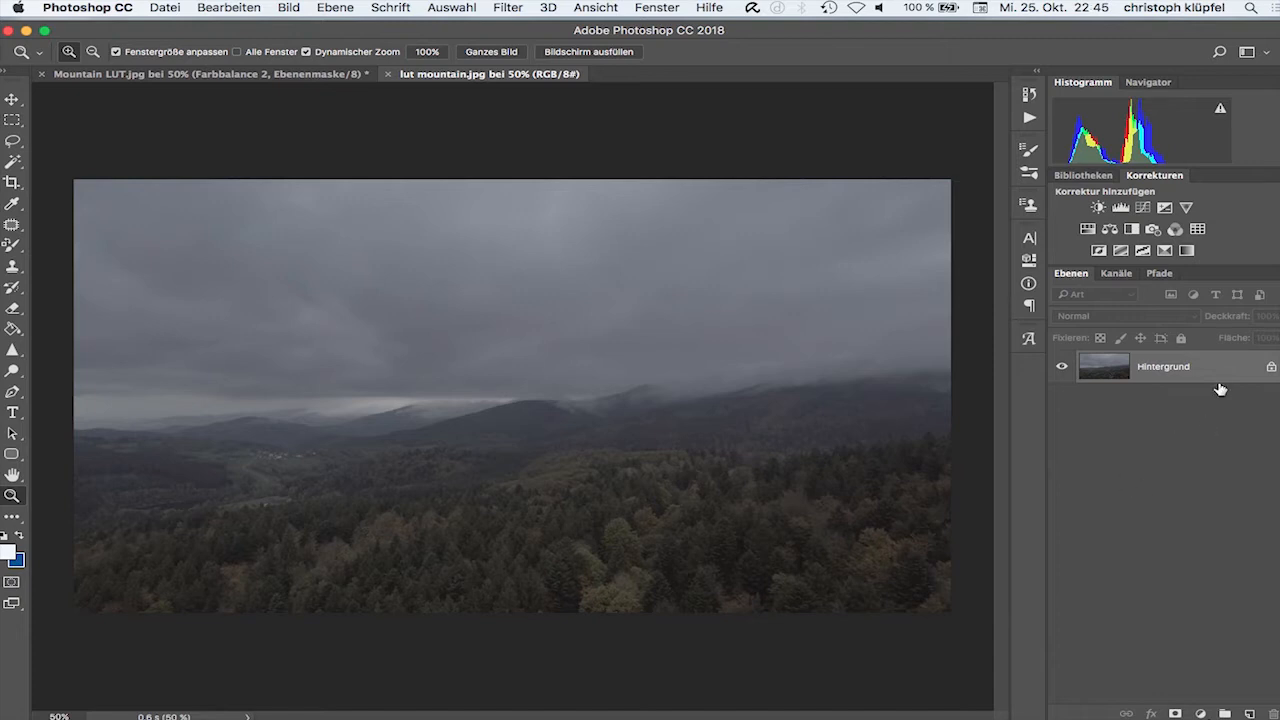
mouse_move(1125, 488)
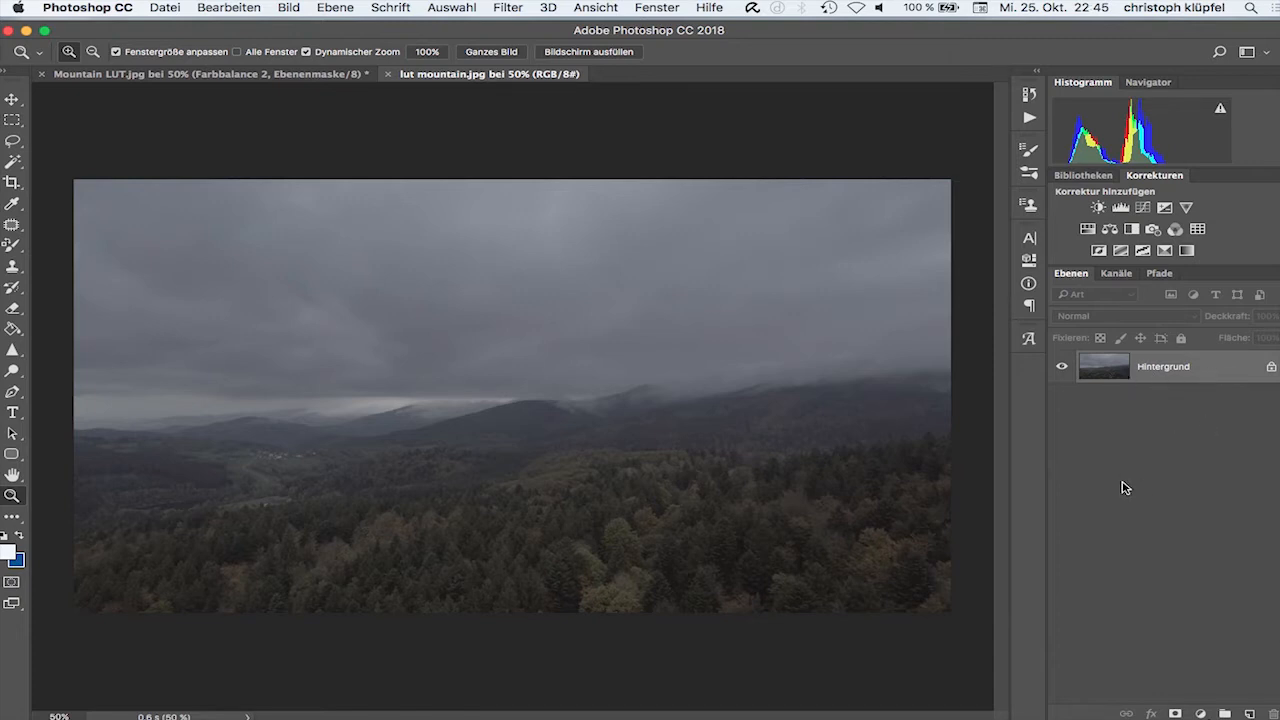
mouse_move(1146, 446)
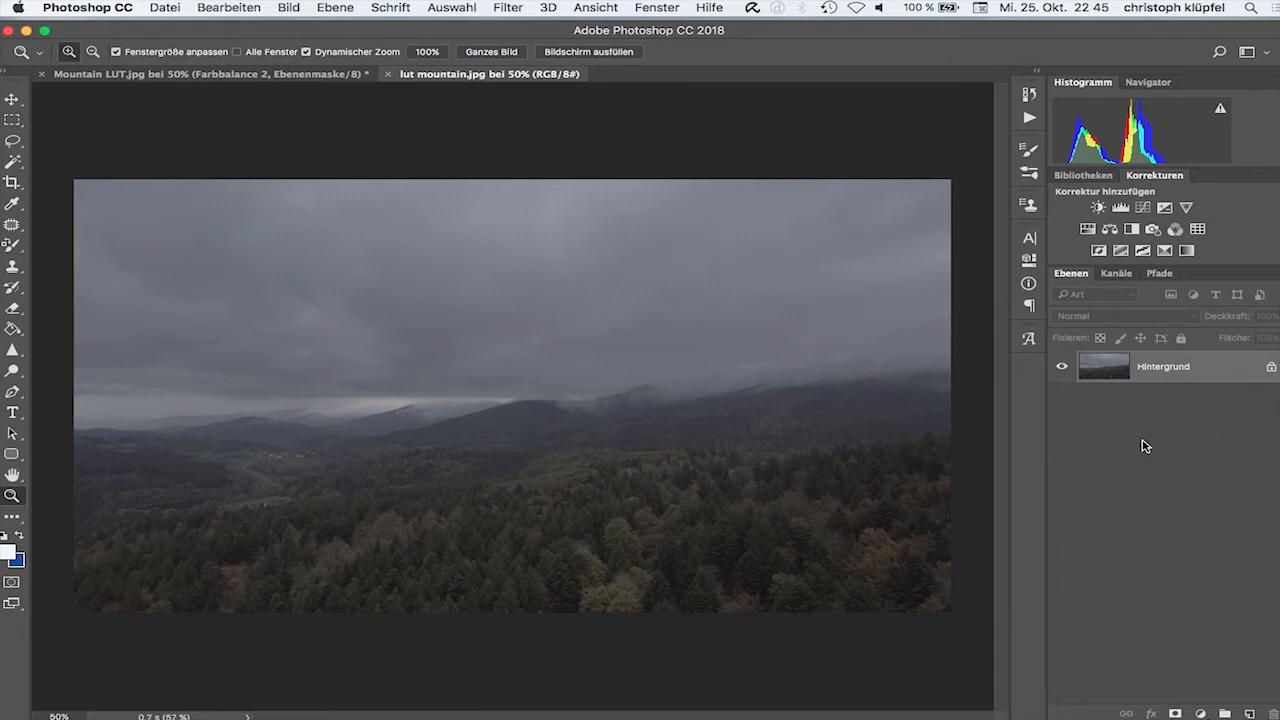
Step: Add a Tontrennung (Posterize) adjustment layer above the lut mountain background
left_click(1186, 207)
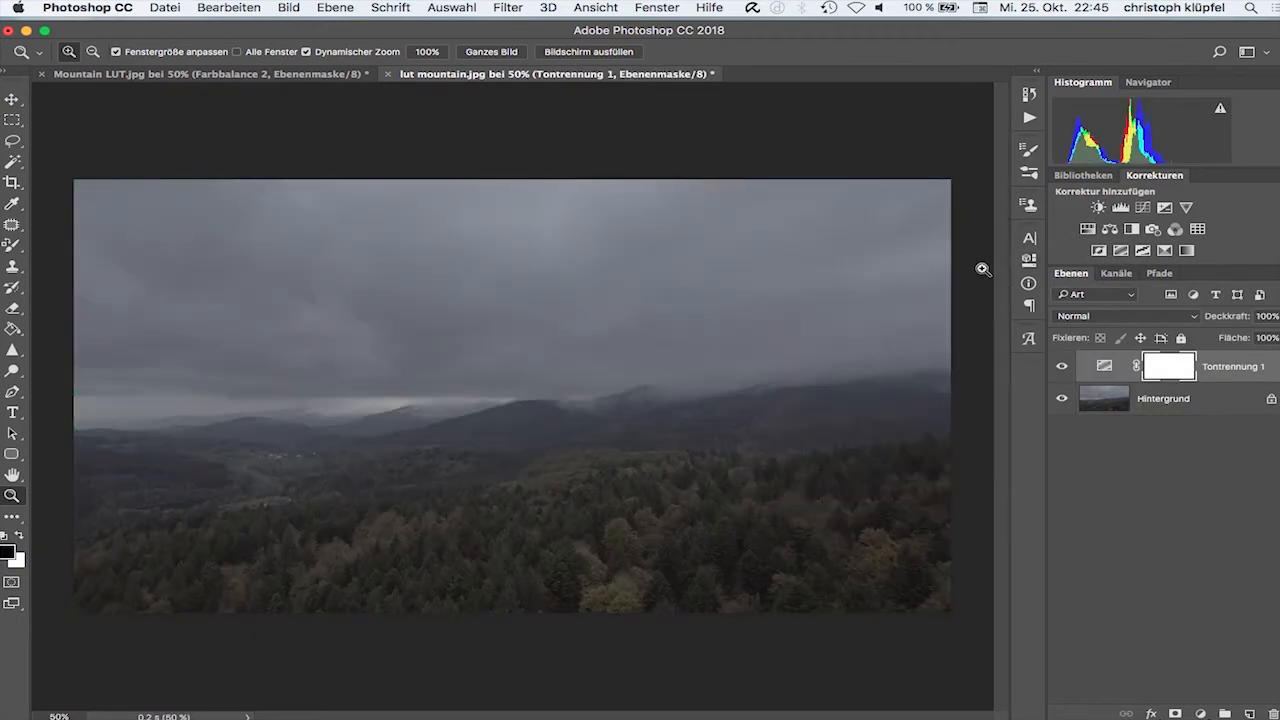
Step: Add a Helligkeit/Kontrast layer with brightness 32 and contrast 23
left_click(1097, 207)
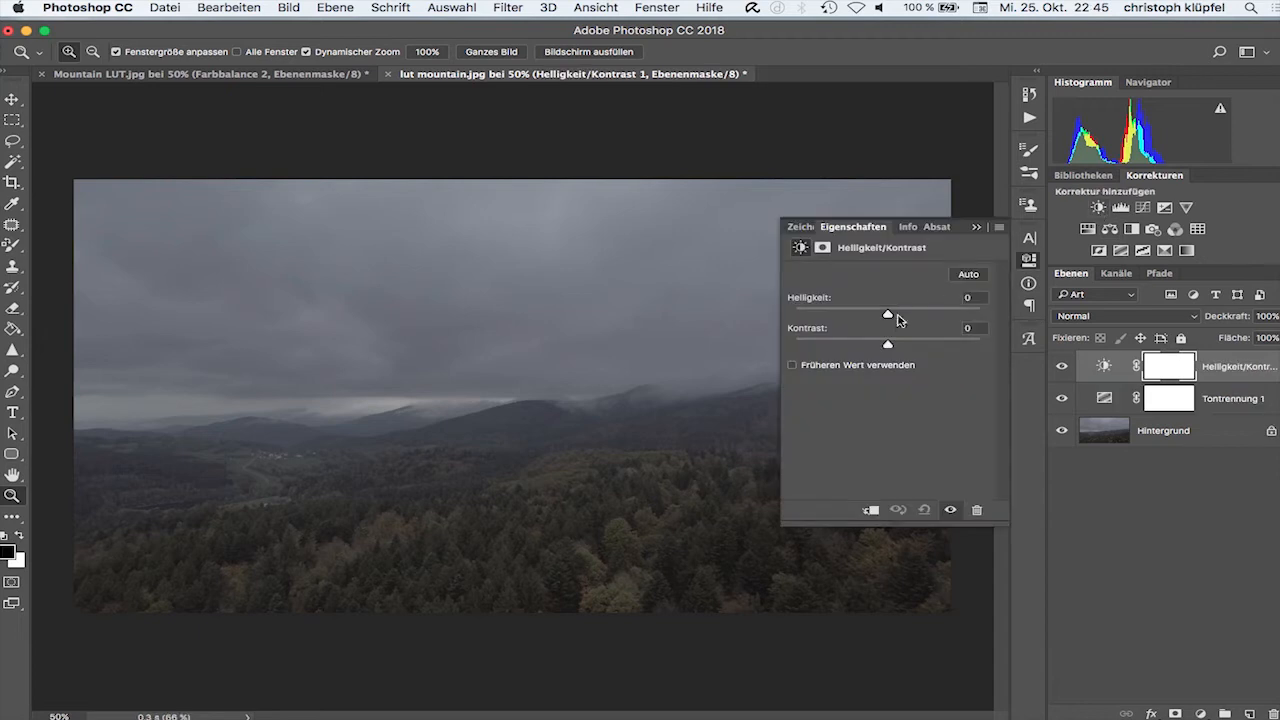
left_click_drag(888, 343, 900, 343)
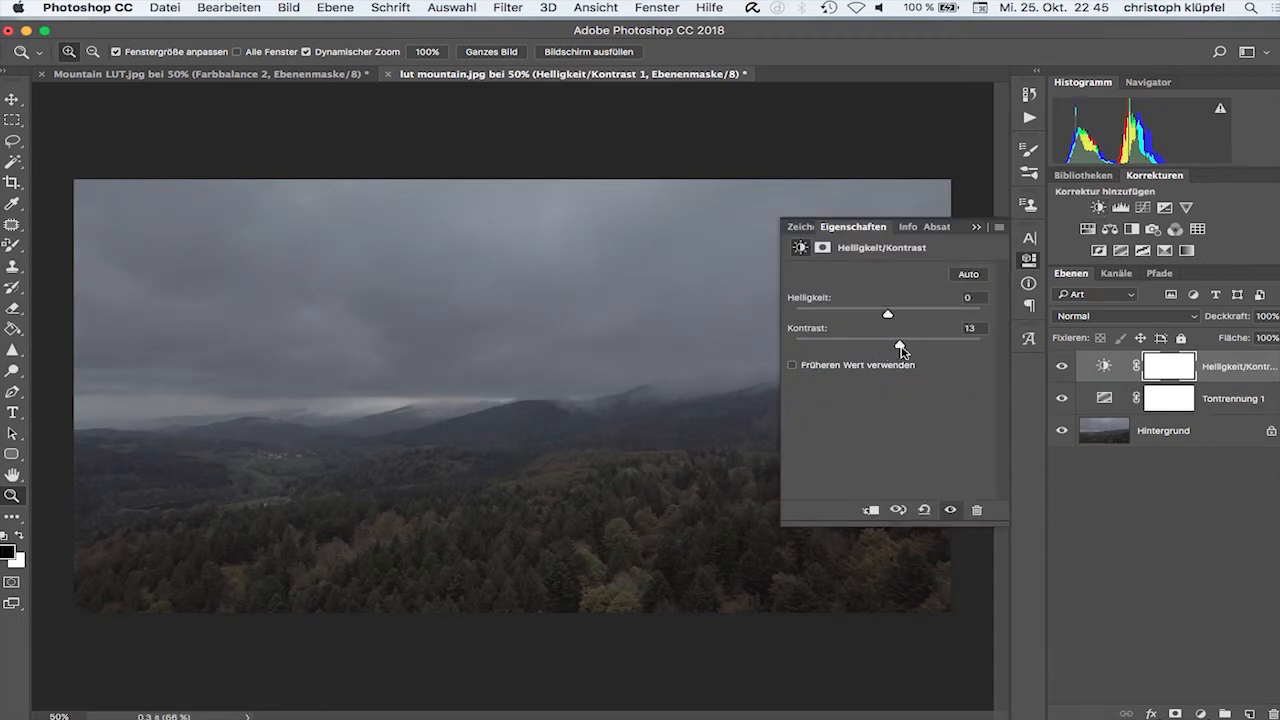
left_click_drag(899, 344, 908, 344)
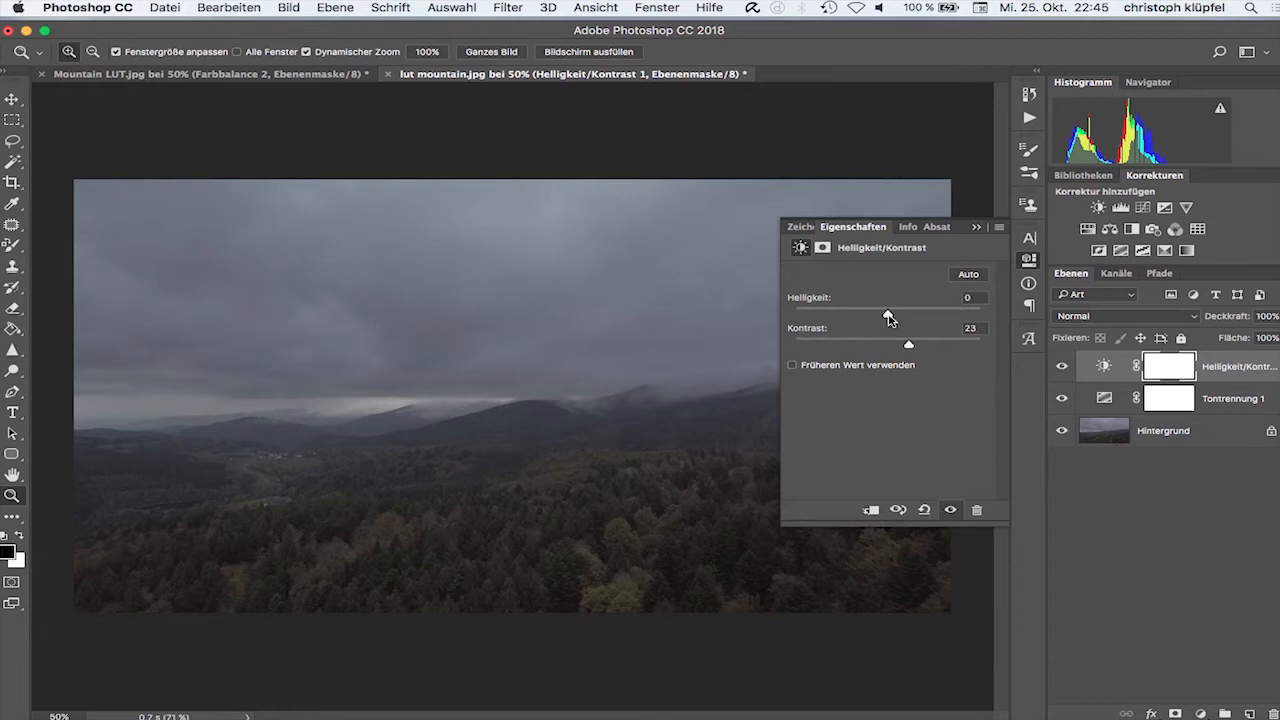
left_click_drag(887, 311, 910, 311)
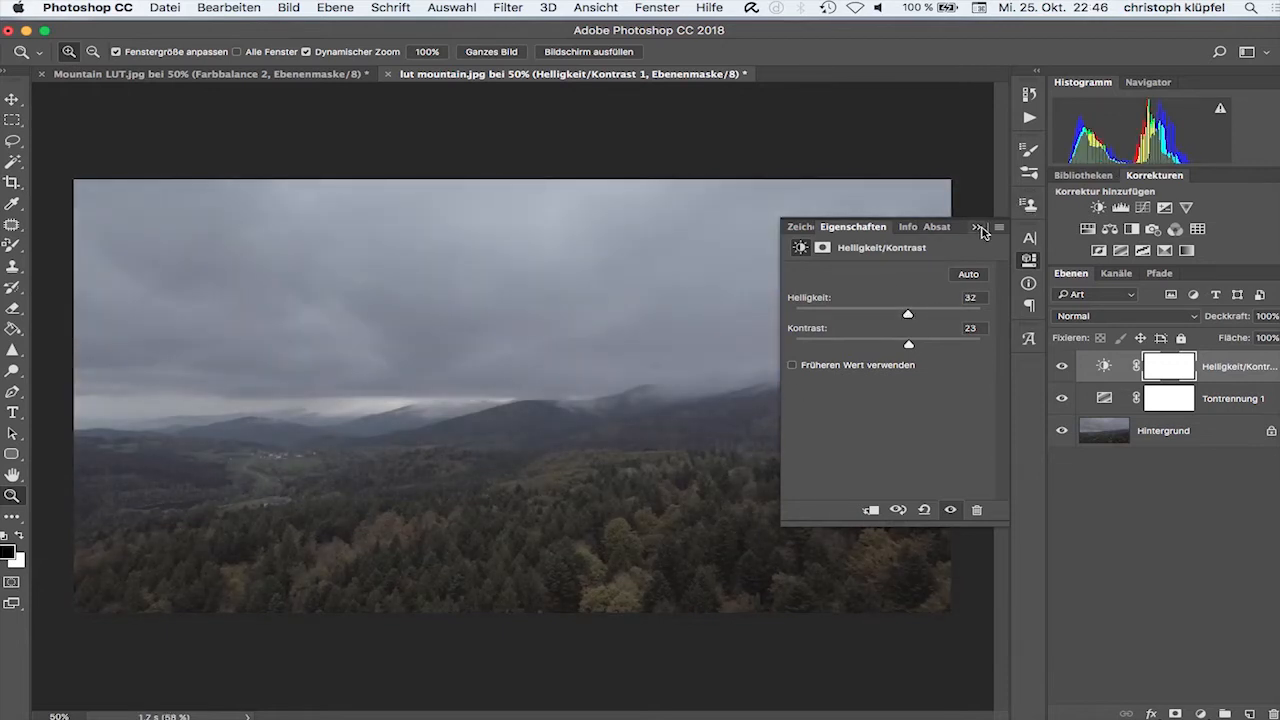
mouse_move(977, 235)
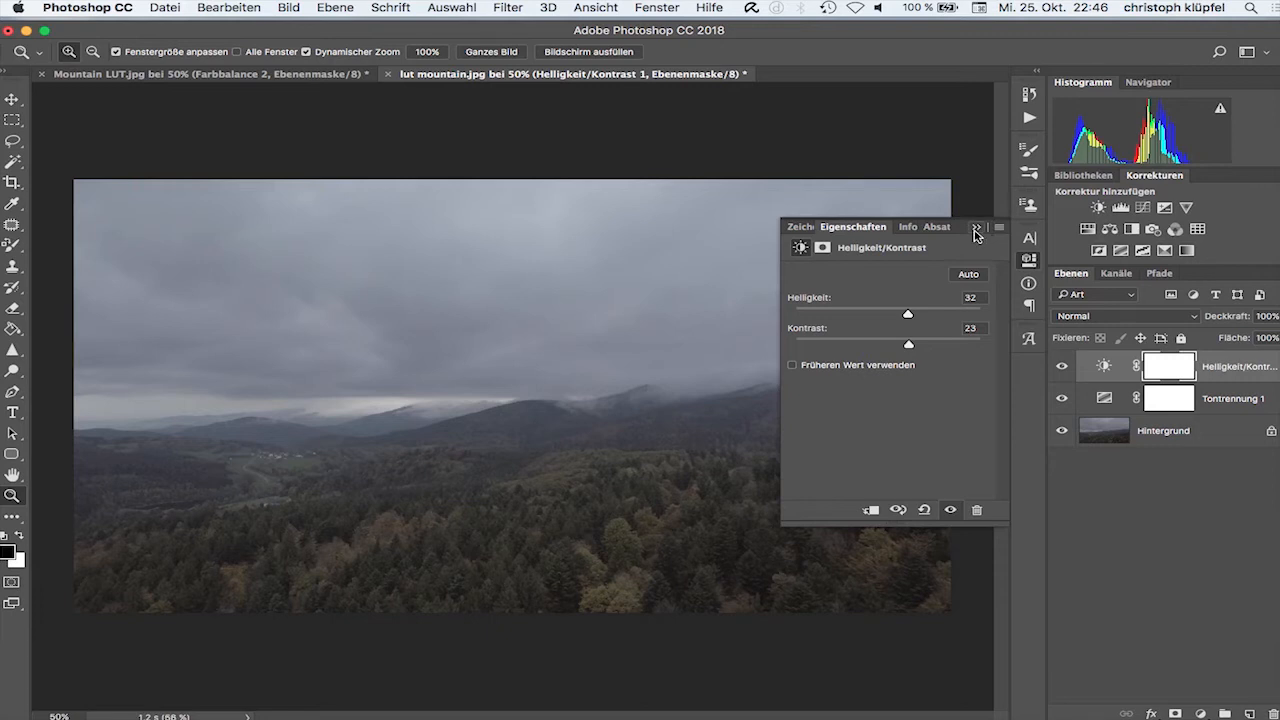
left_click(977, 227)
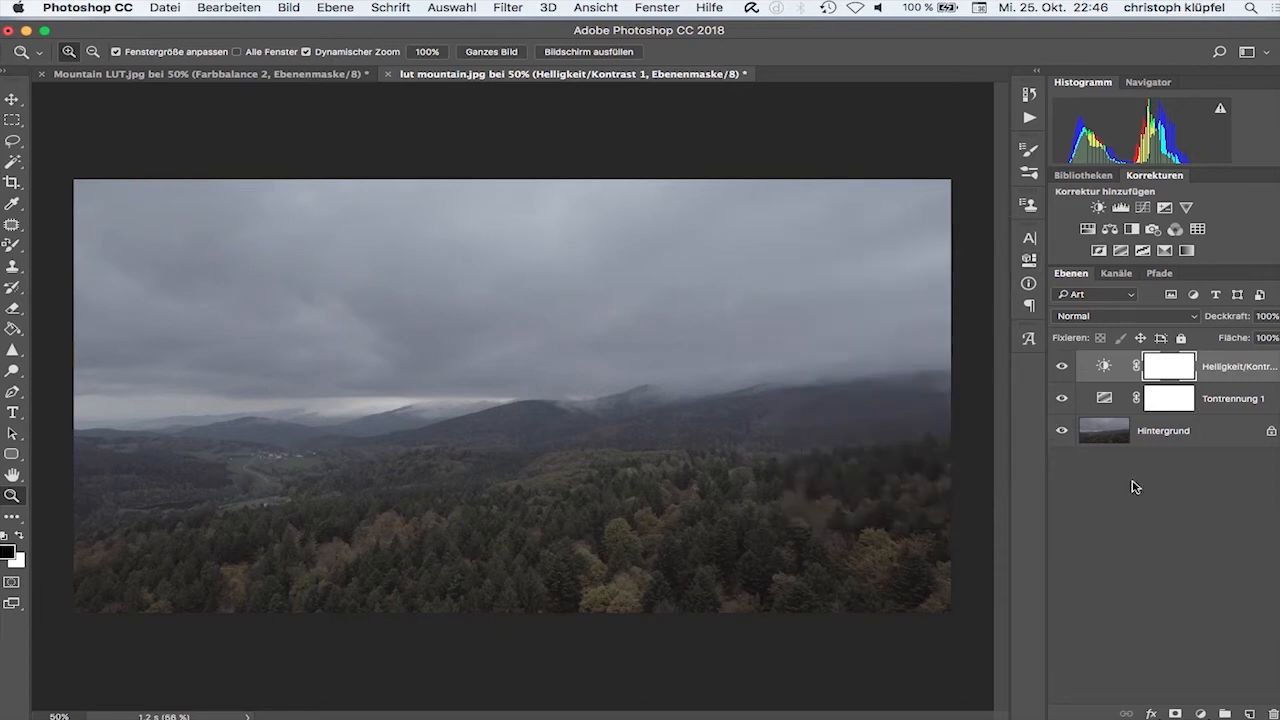
mouse_move(1186, 208)
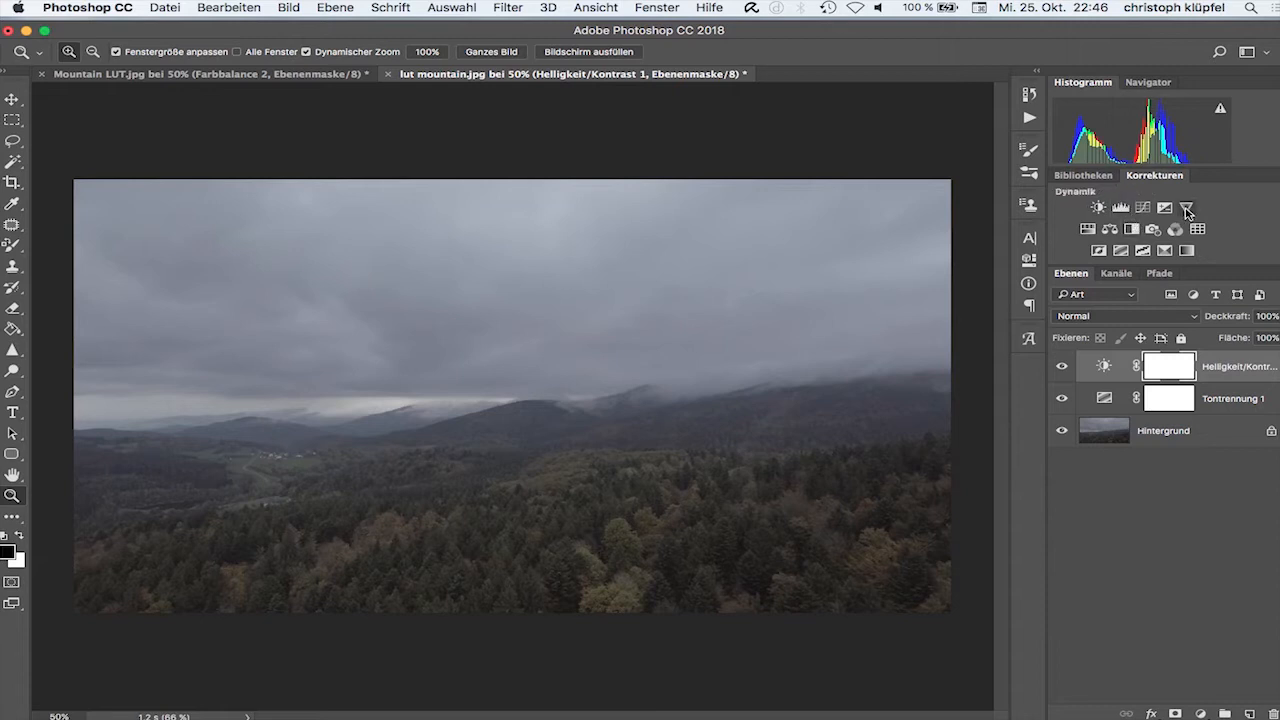
Step: Add a Dynamik layer with vibrance +37 and saturation +27
left_click(1186, 207)
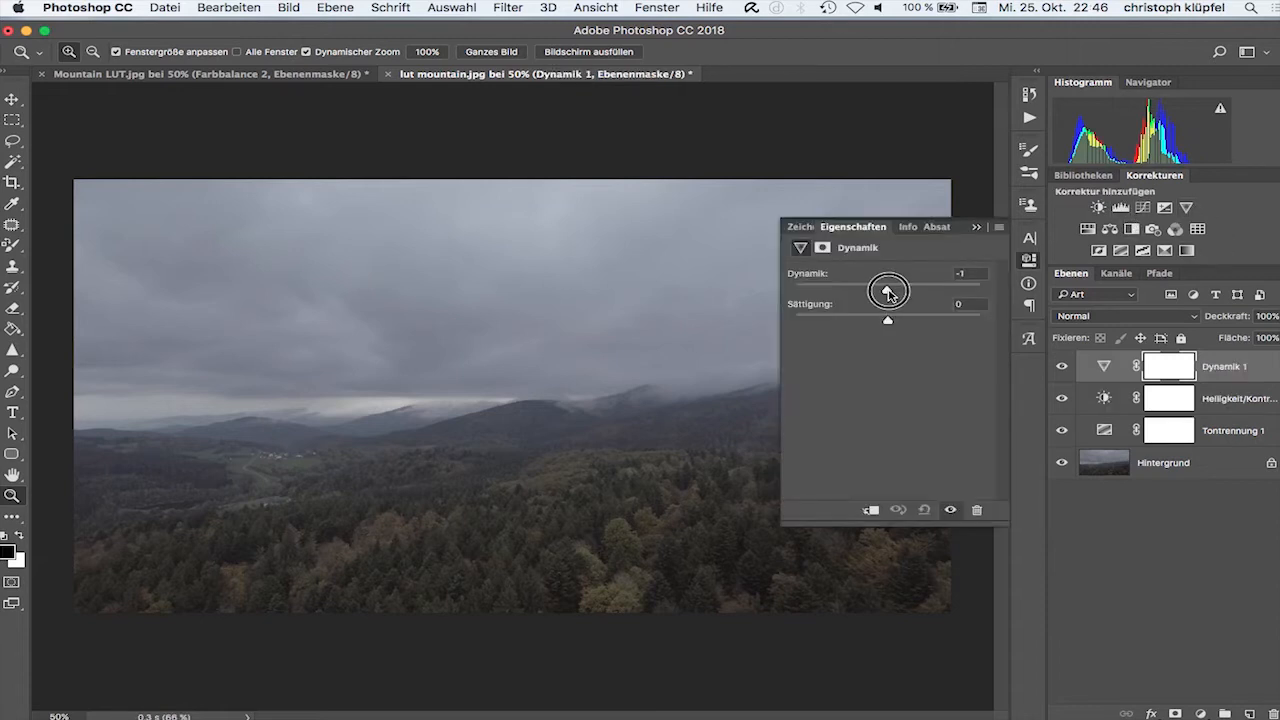
left_click_drag(887, 290, 967, 290)
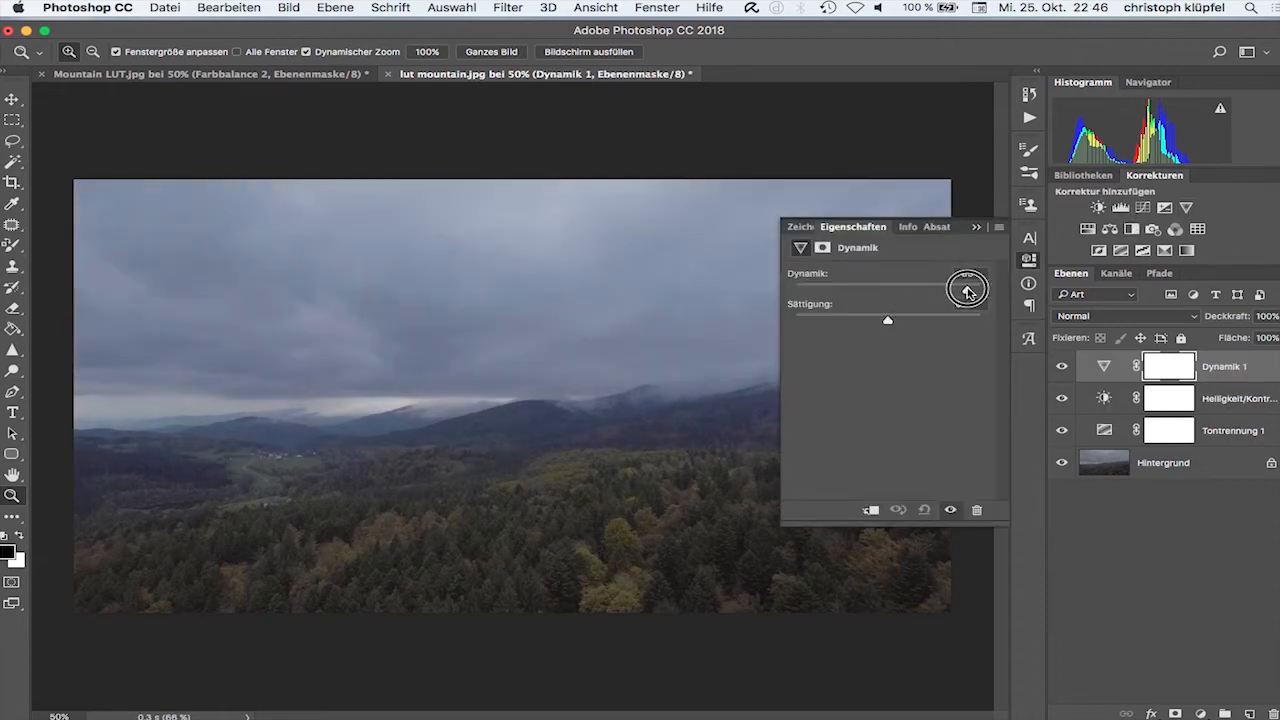
left_click_drag(965, 289, 890, 290)
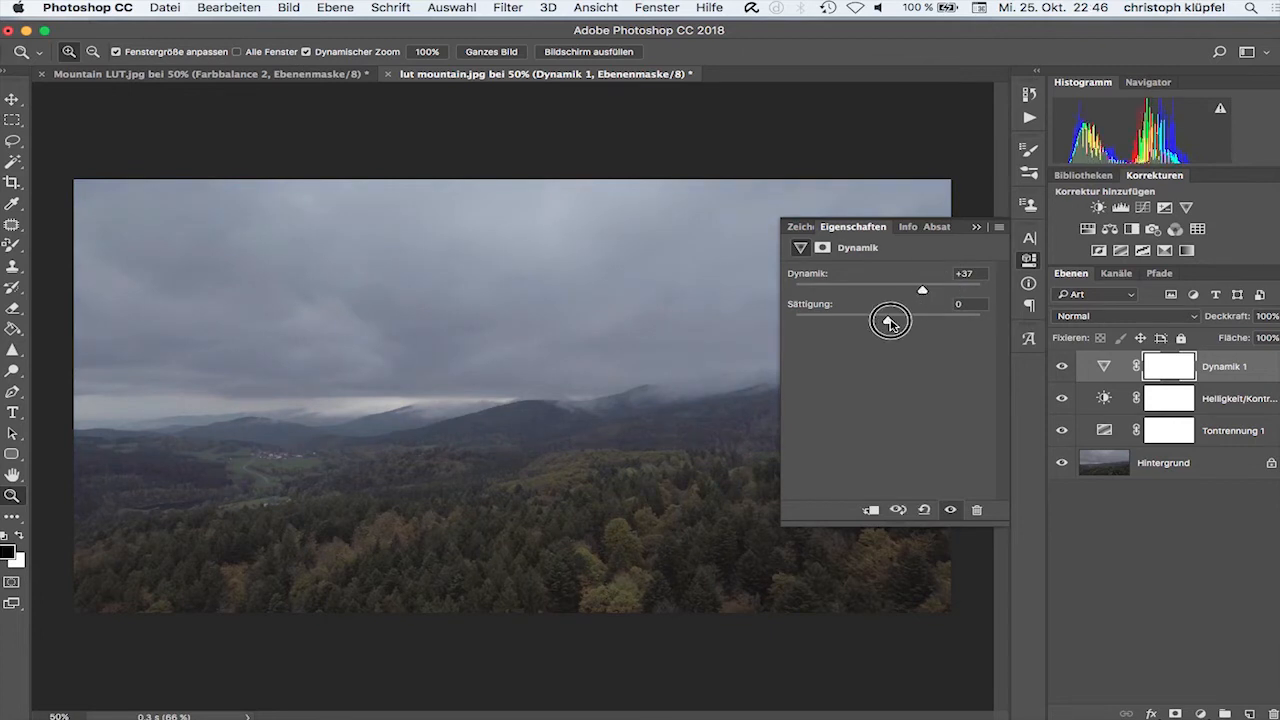
left_click_drag(890, 320, 913, 320)
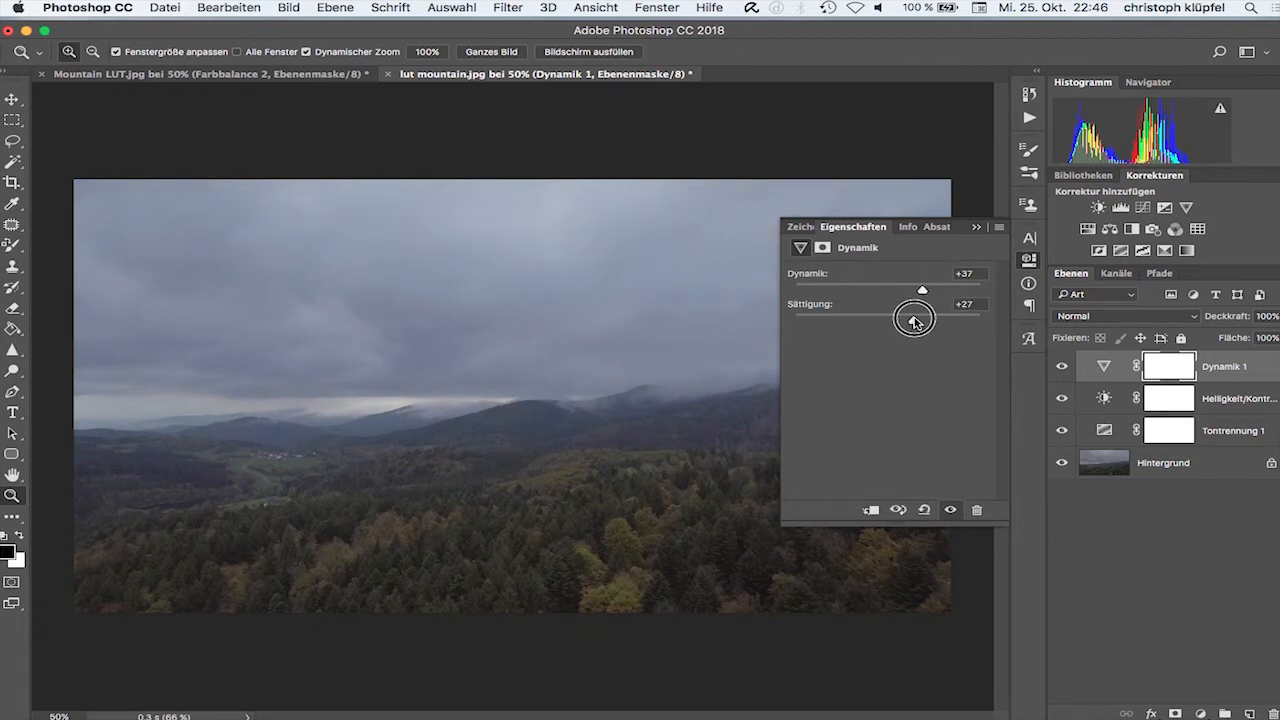
left_click_drag(915, 319, 923, 319)
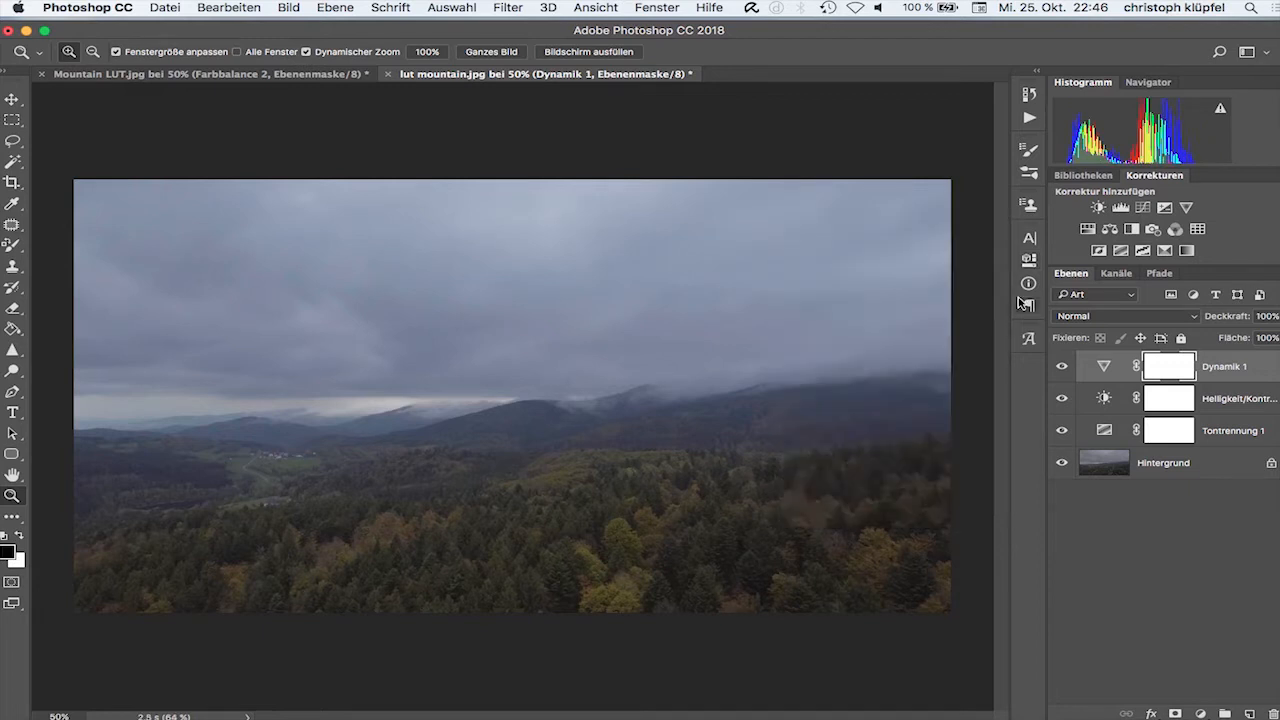
mouse_move(1170, 294)
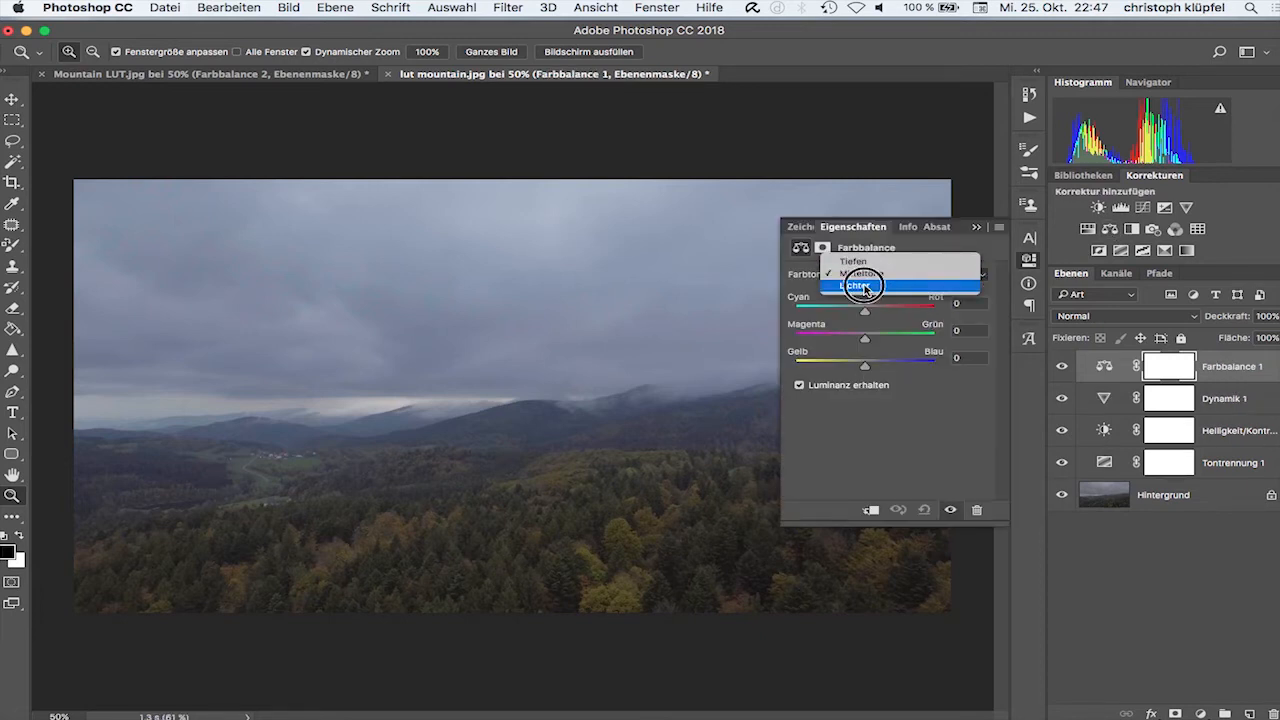
Step: Set Farbbalance highlights to +47 toward blue and midtones to -13 toward yellow
left_click(858, 285)
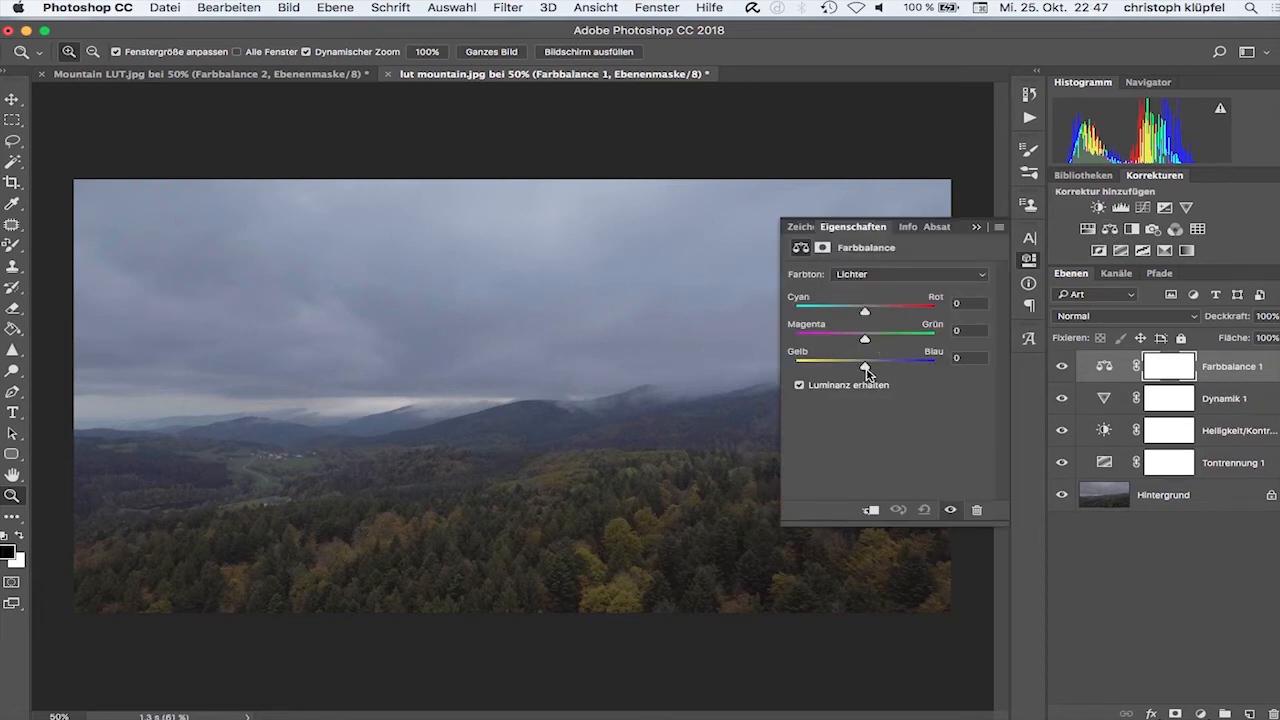
left_click_drag(863, 364, 898, 364)
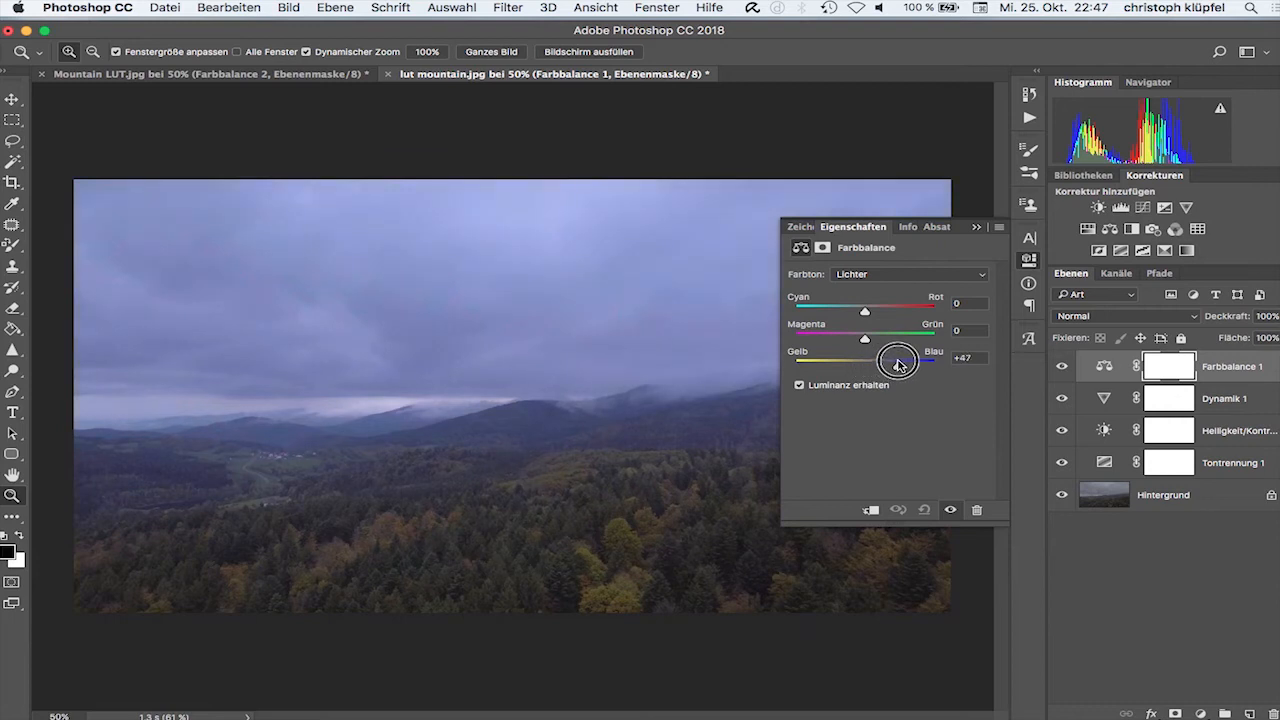
left_click_drag(898, 362, 893, 365)
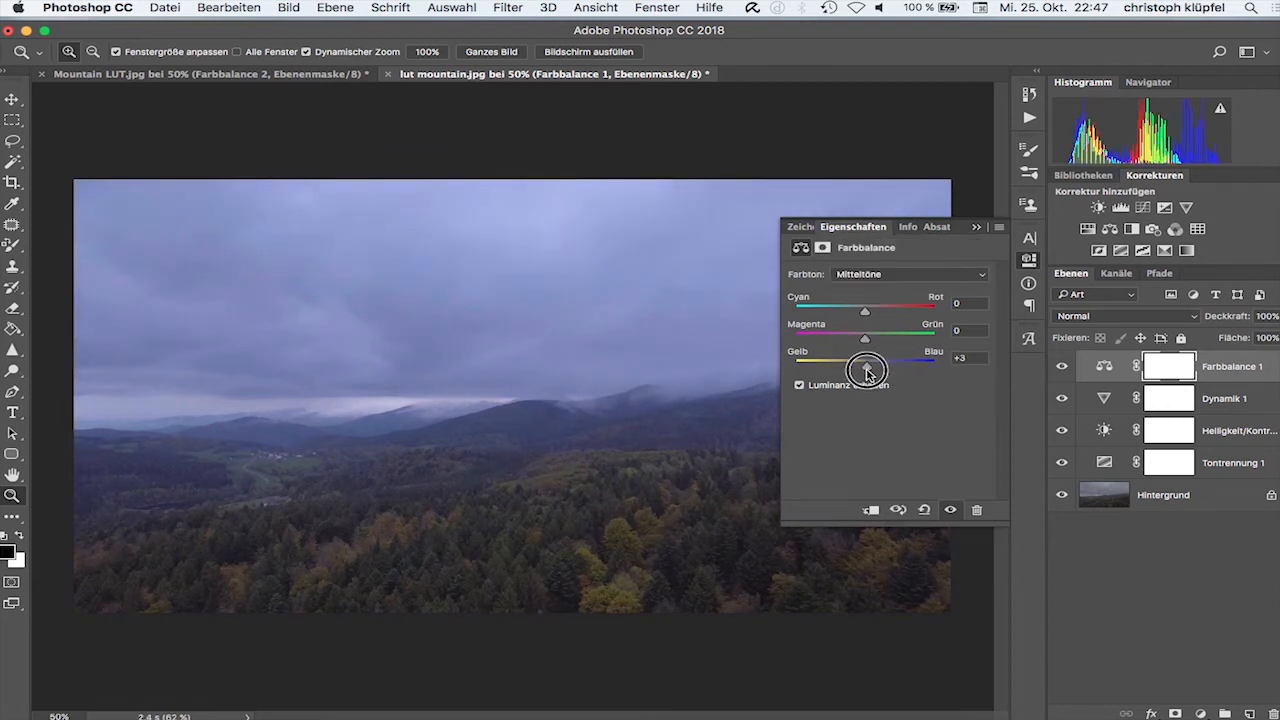
left_click_drag(867, 367, 855, 367)
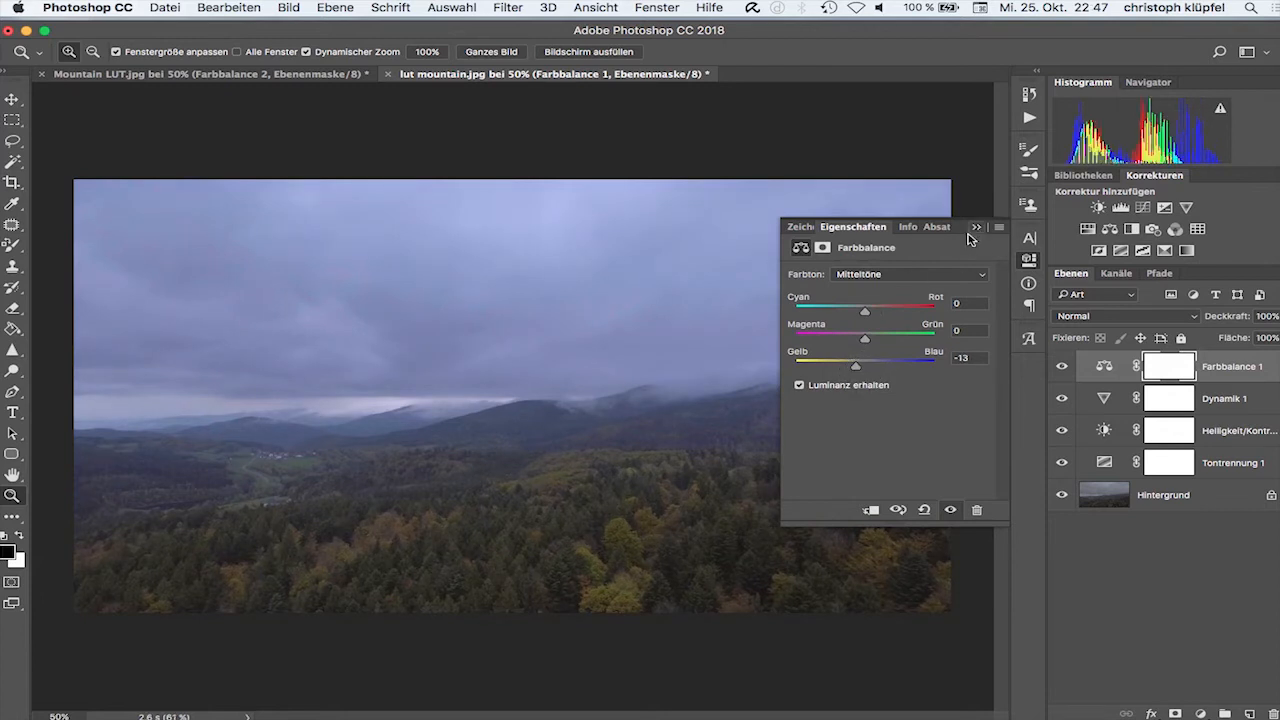
left_click(908, 274)
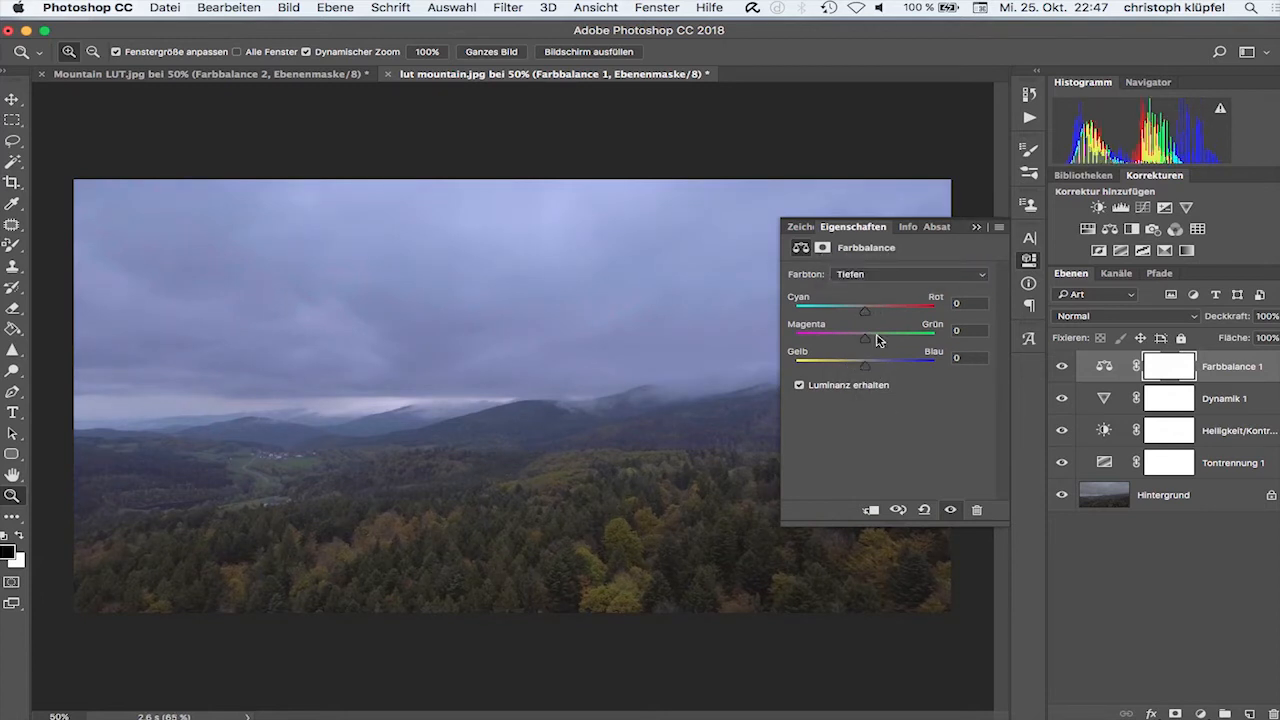
left_click(976, 227)
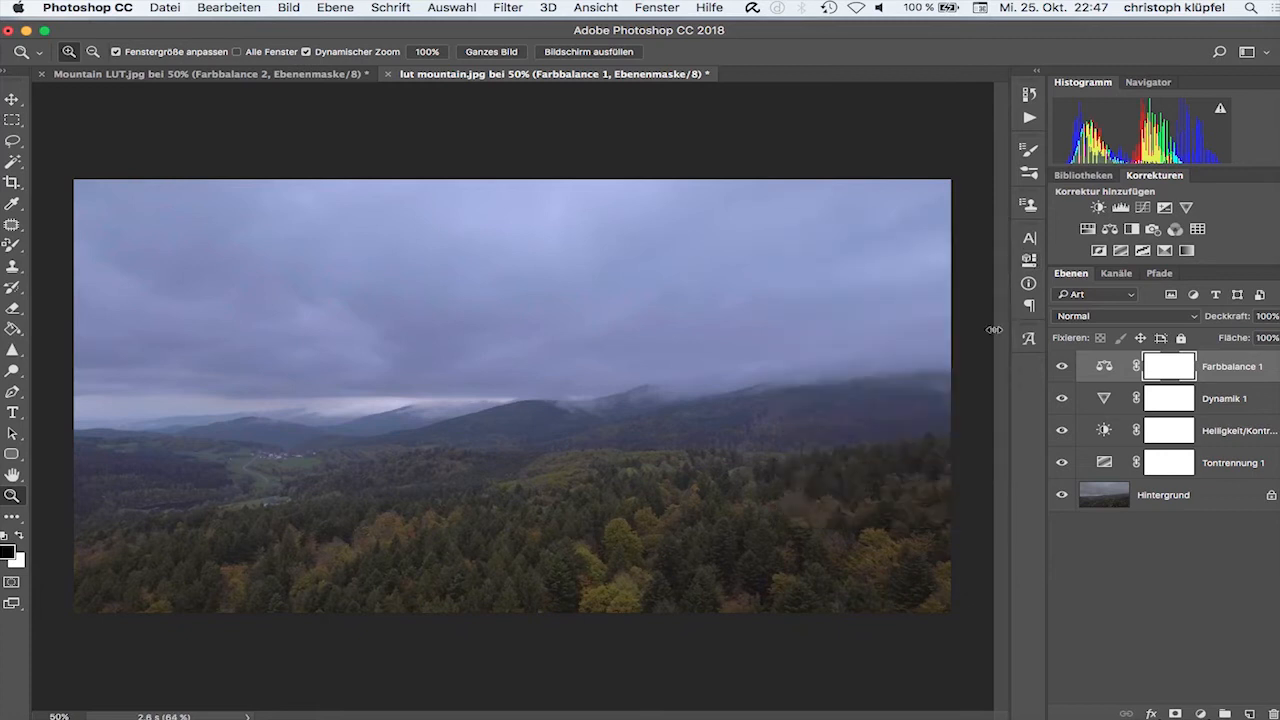
mouse_move(1184, 542)
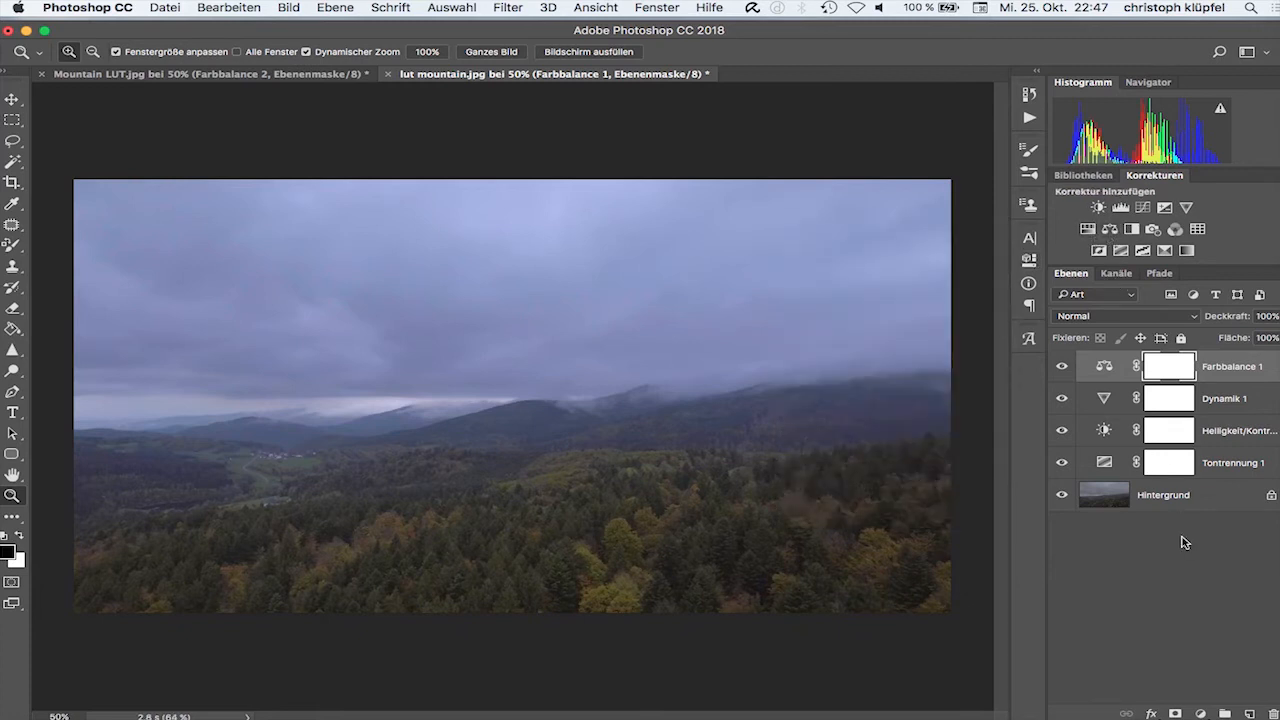
mouse_move(625, 147)
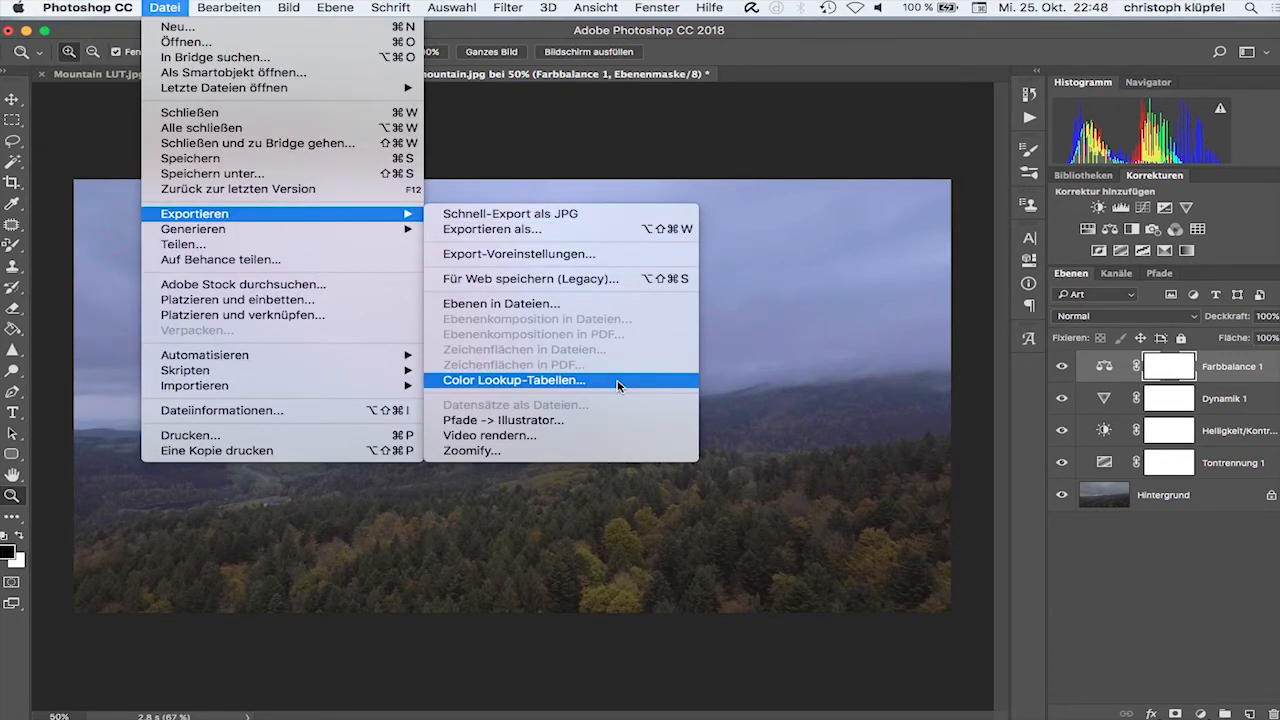
mouse_move(520, 382)
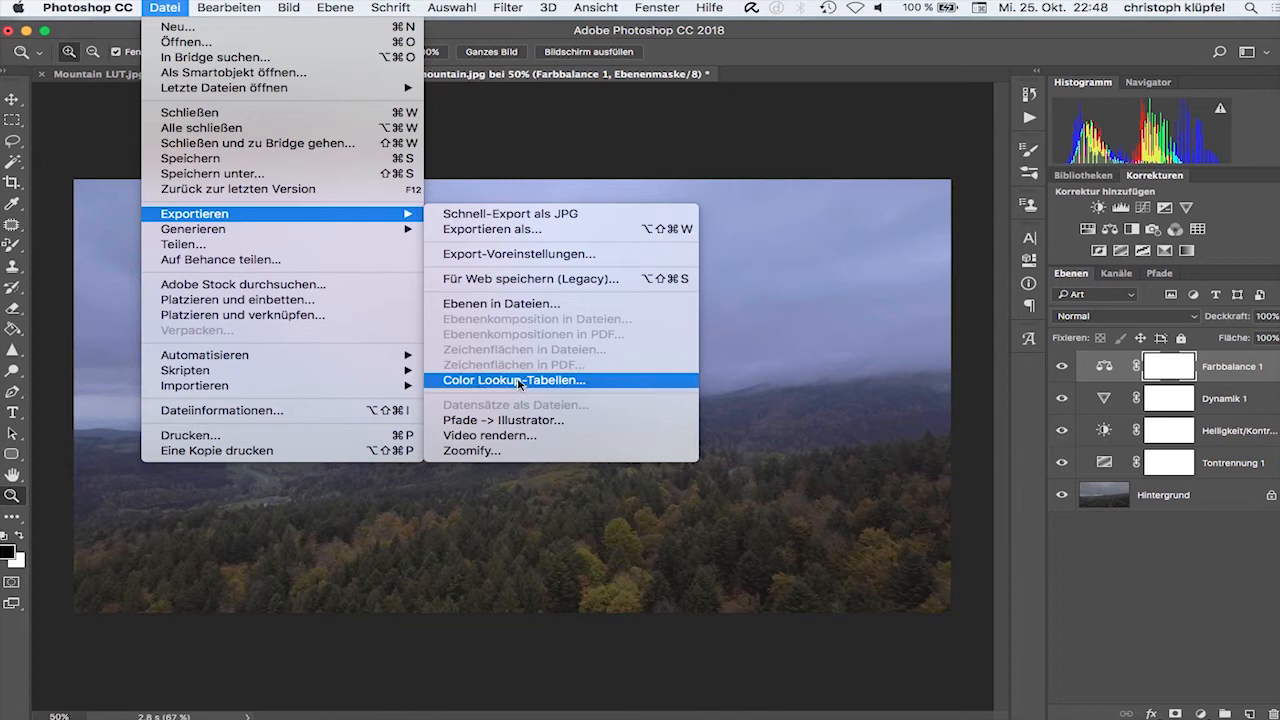
Step: Export the grade as lut mountain.CUBE with 32 grid points to the desktop
left_click(514, 380)
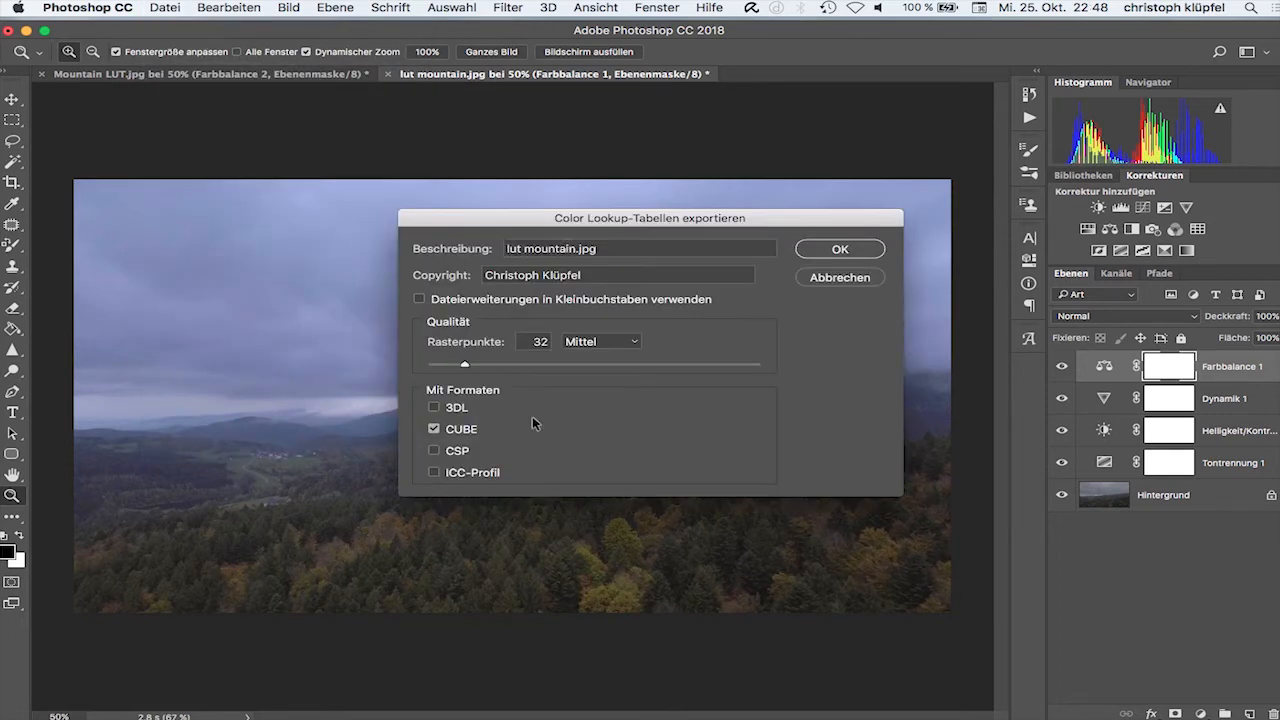
mouse_move(603, 359)
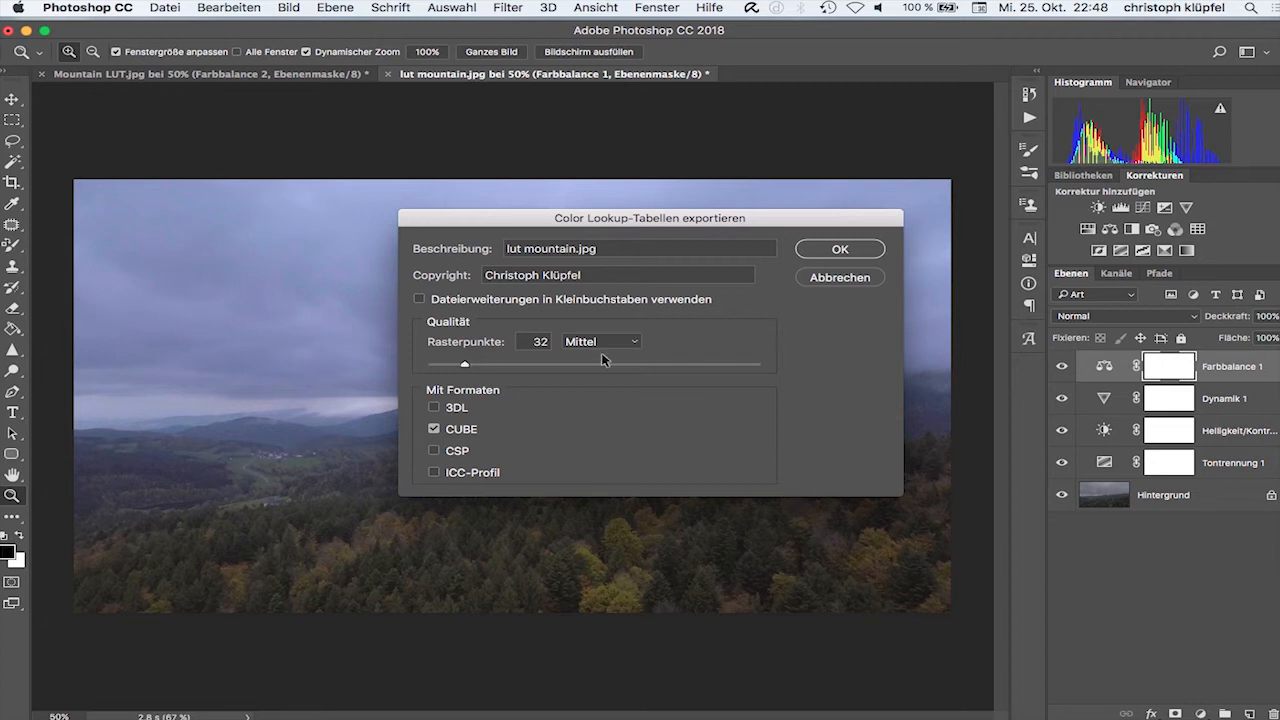
mouse_move(477, 443)
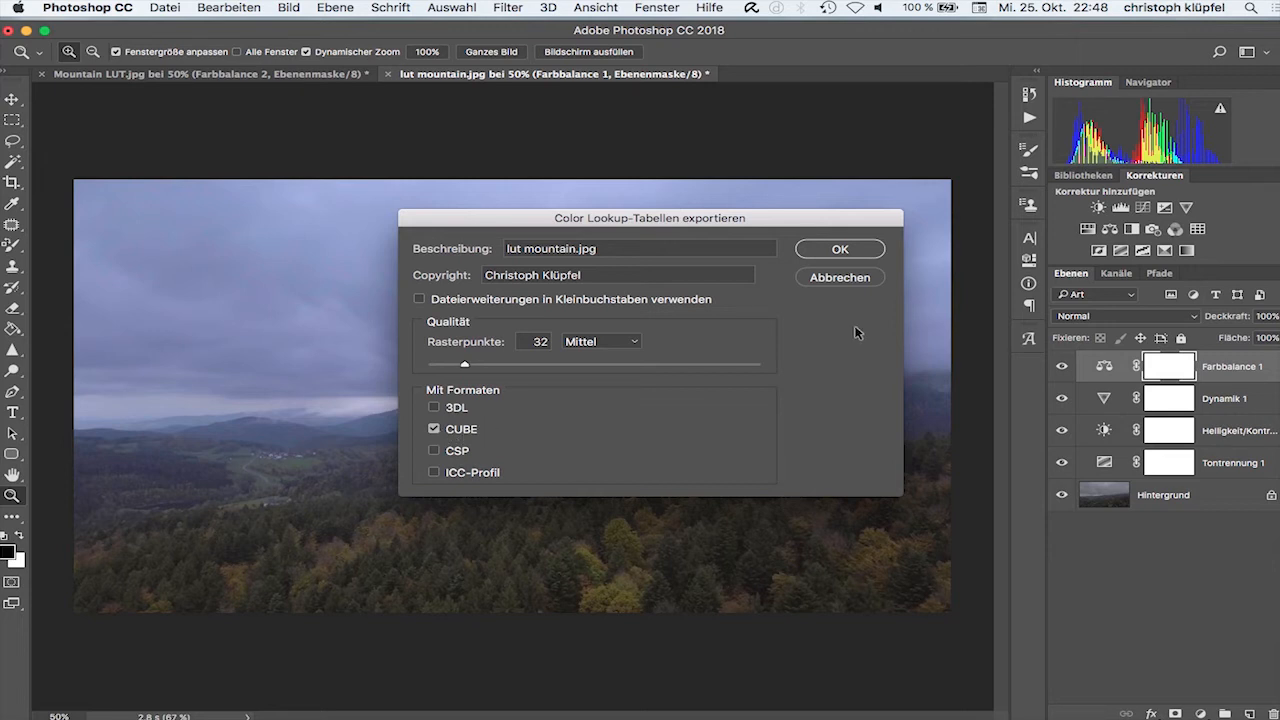
left_click(839, 248)
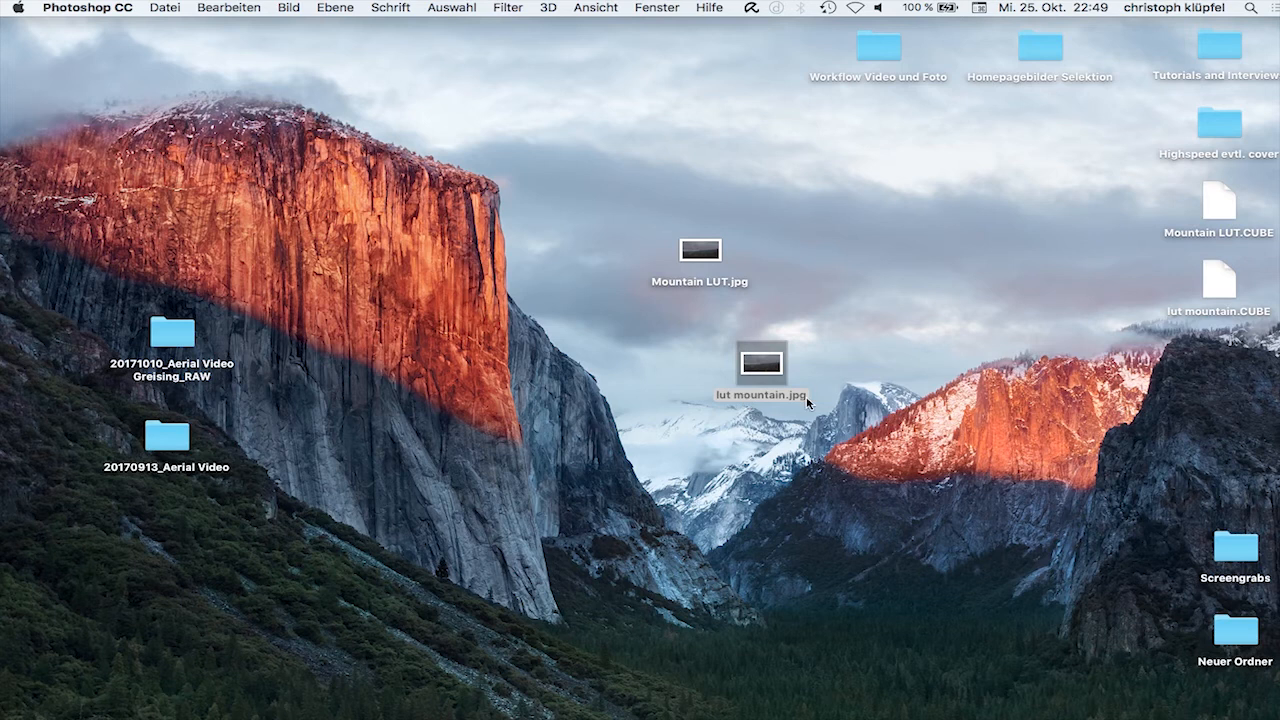
left_click_drag(1218, 280, 867, 500)
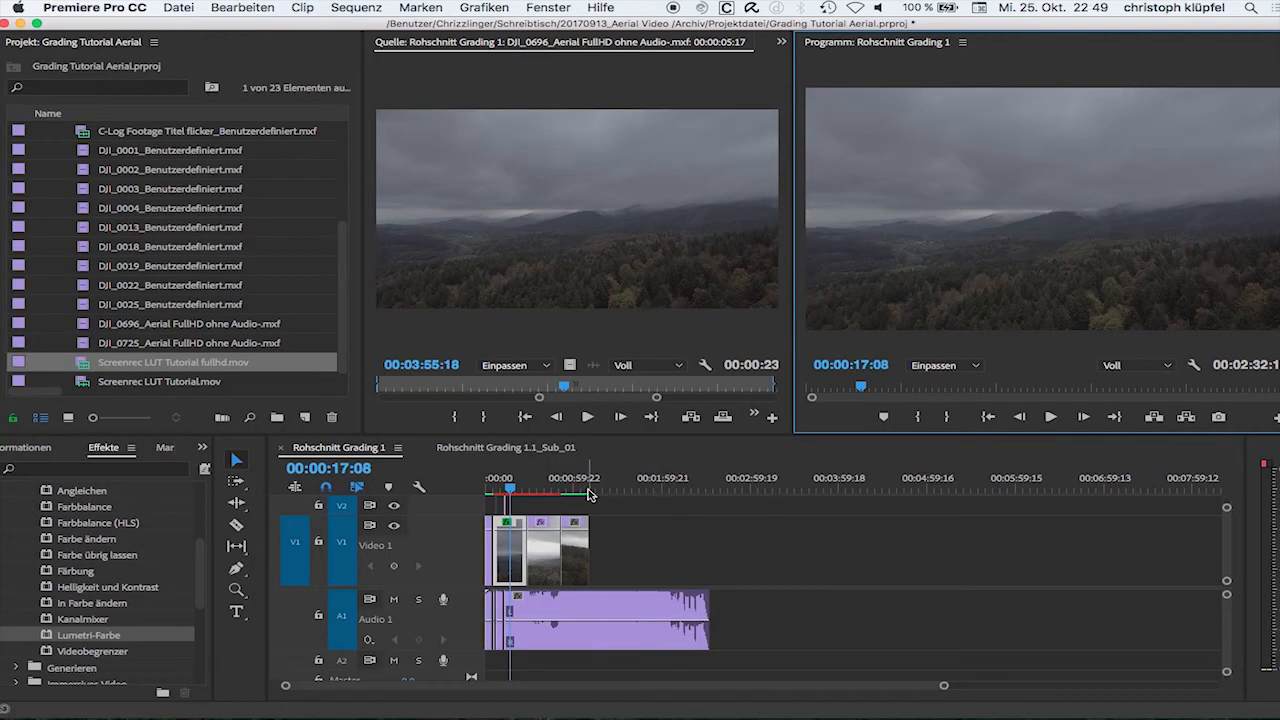
Step: Re-add Lumetri Color and load lut mountain.CUBE as its Basic Correction input LUT
left_click(685, 42)
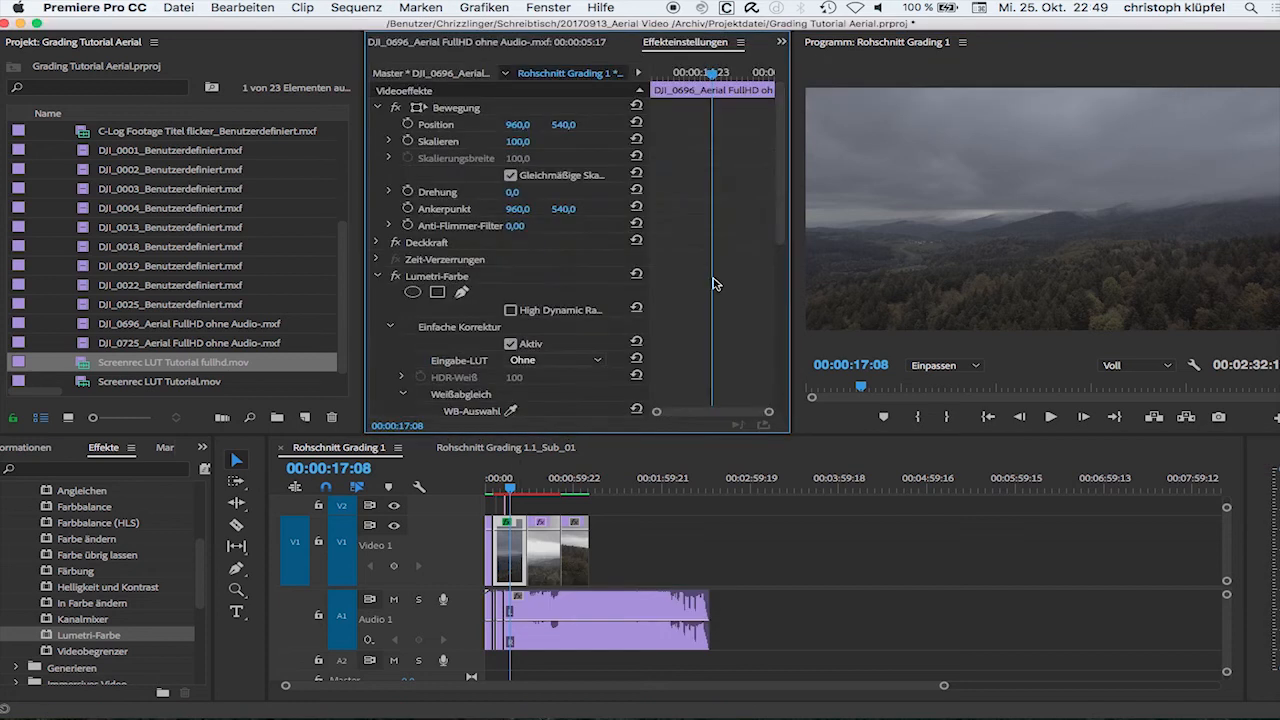
left_click(379, 275)
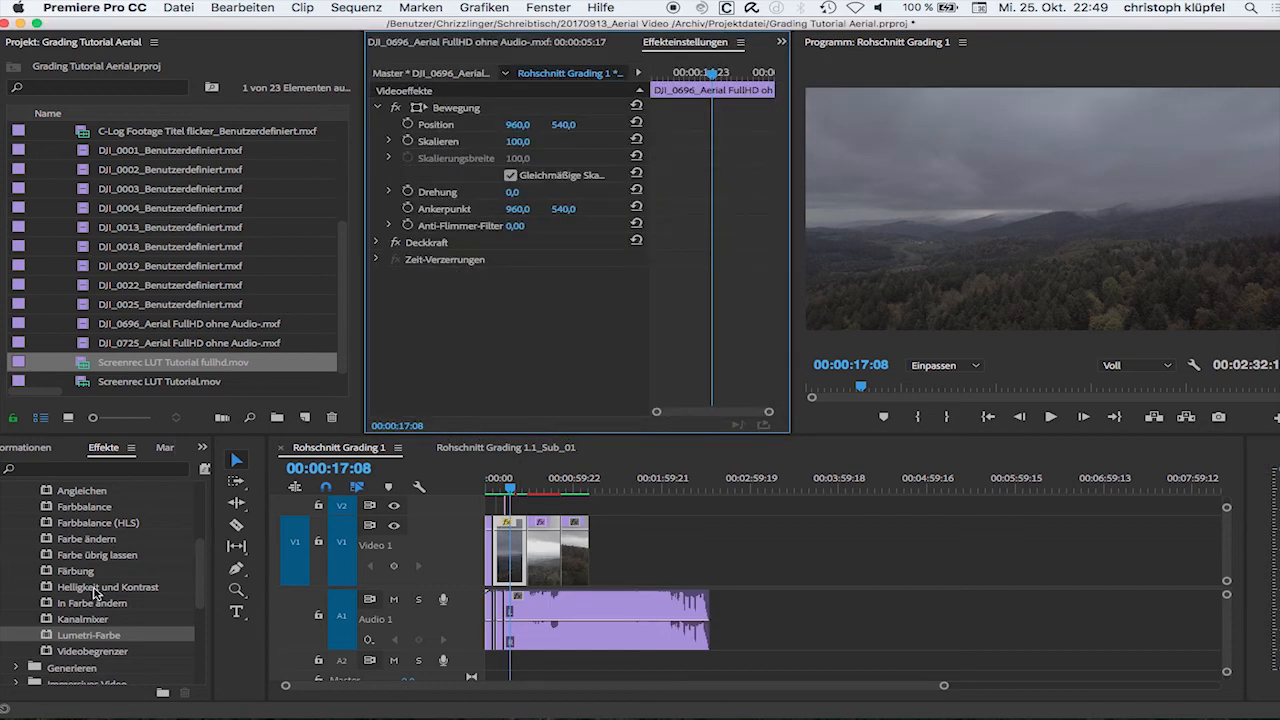
scroll("down", 3)
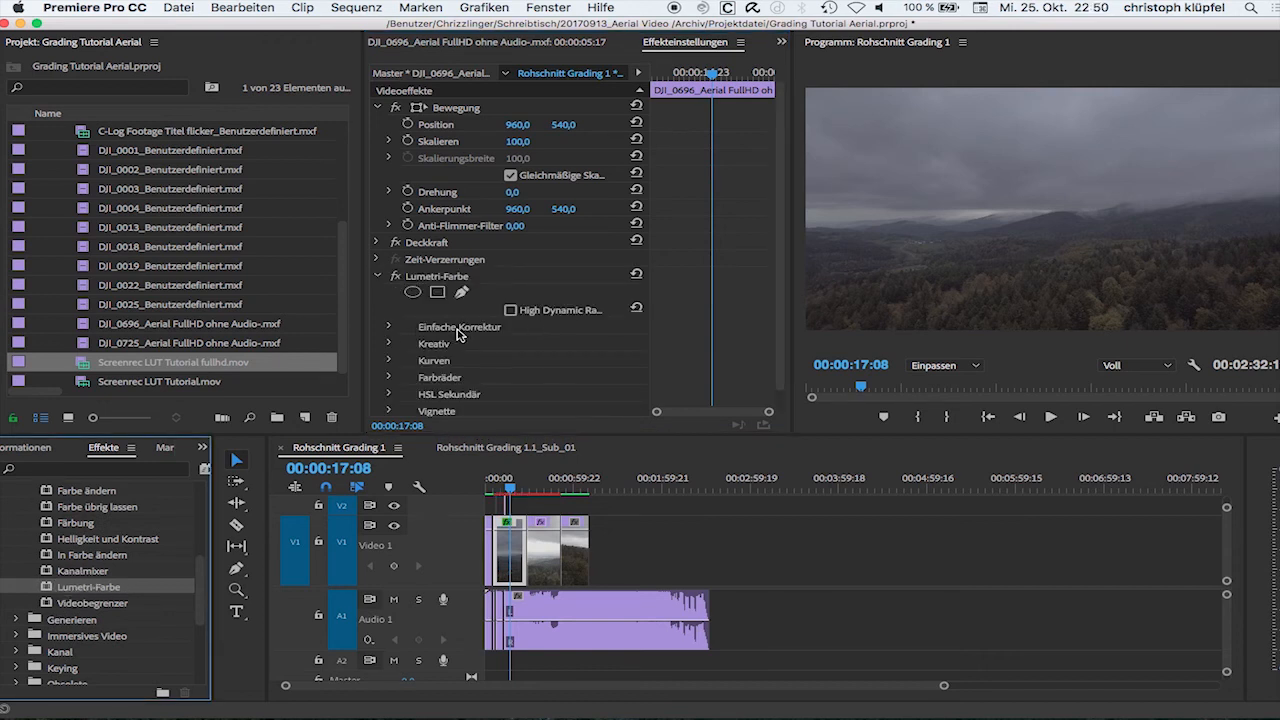
mouse_move(420, 335)
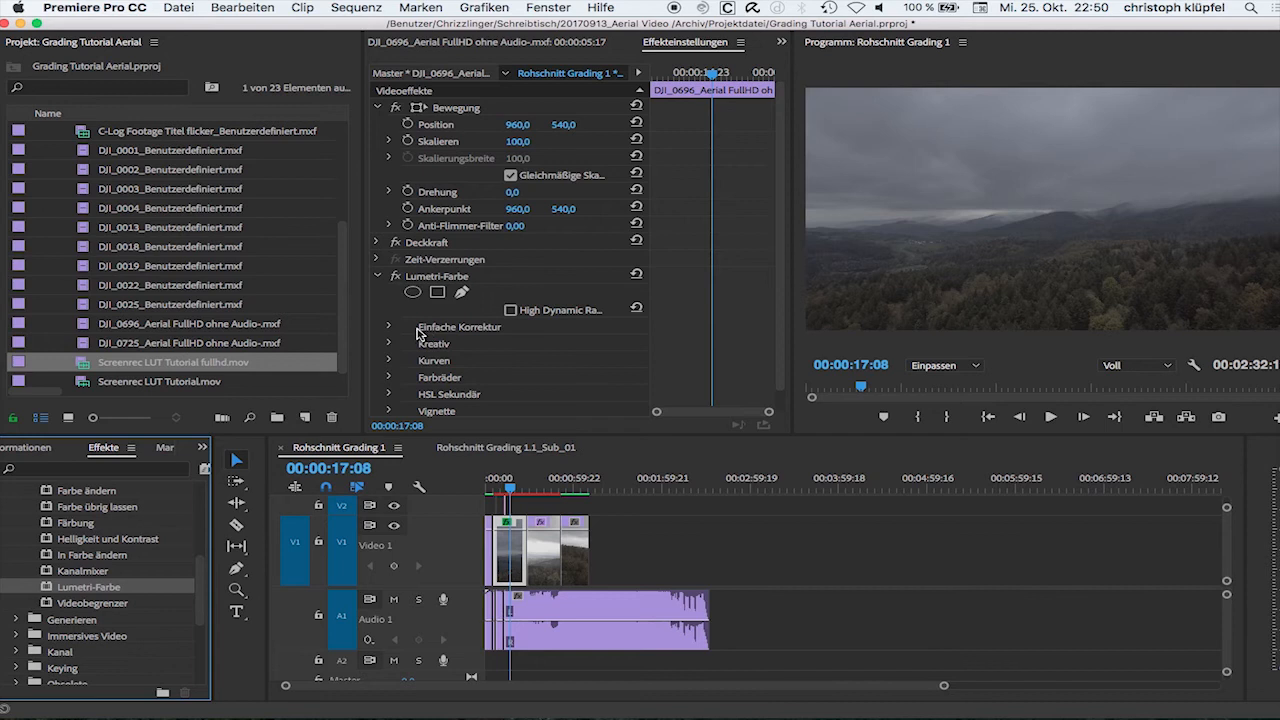
left_click(388, 327)
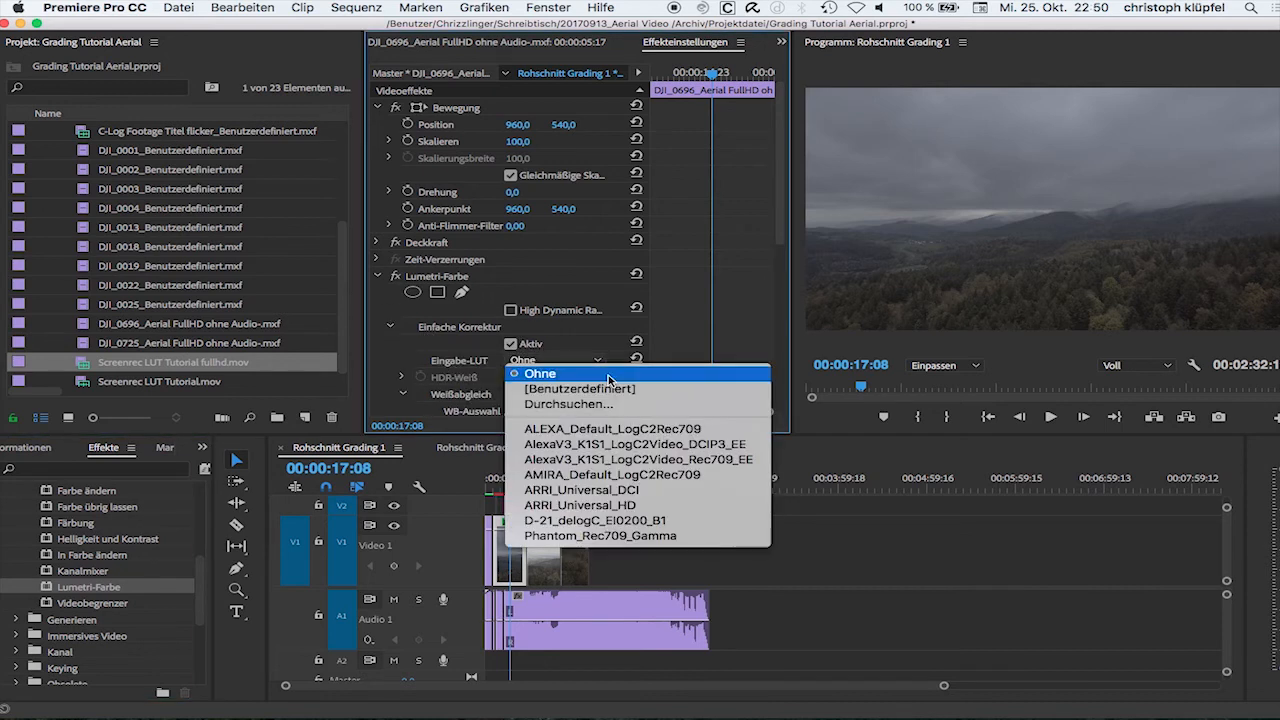
mouse_move(568, 404)
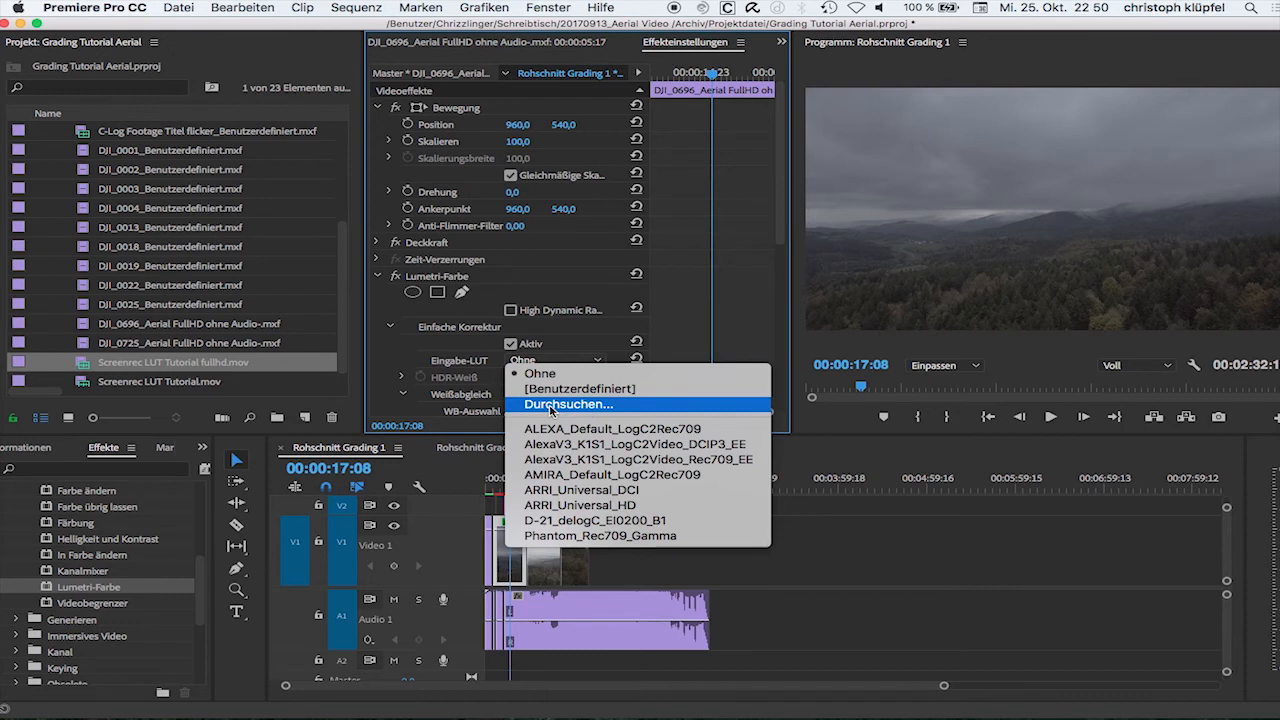
left_click(569, 404)
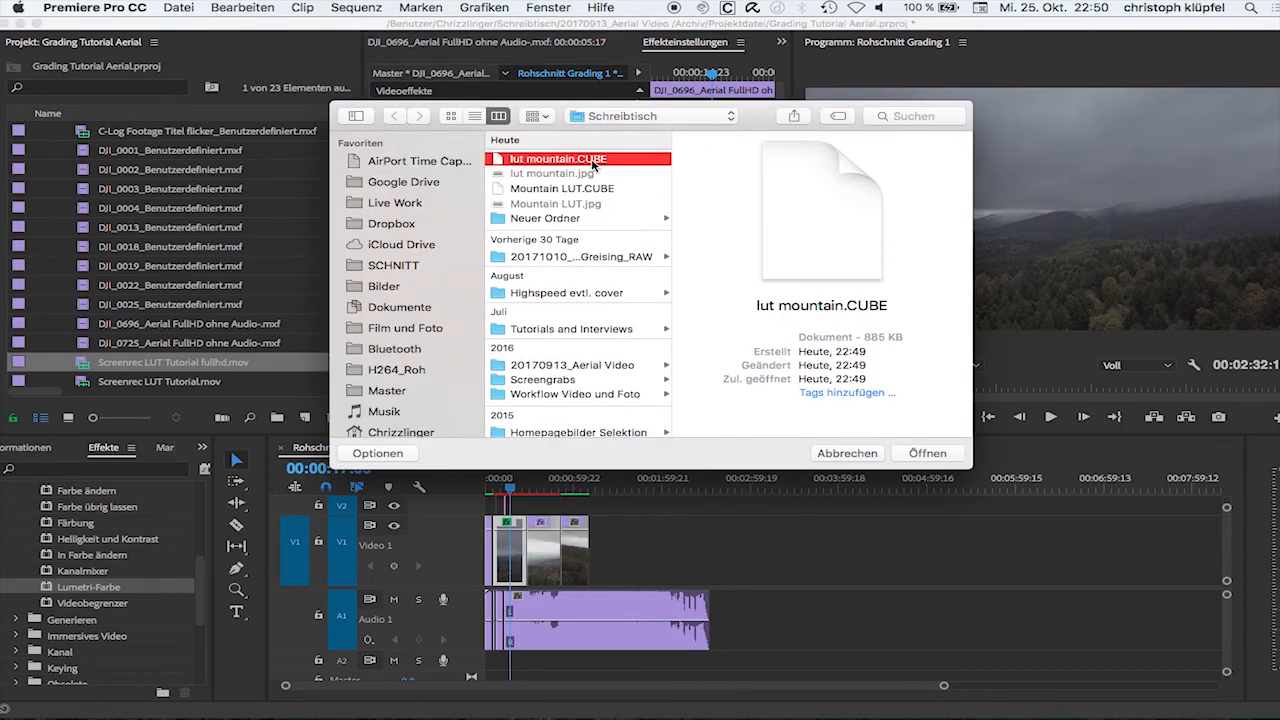
left_click(926, 453)
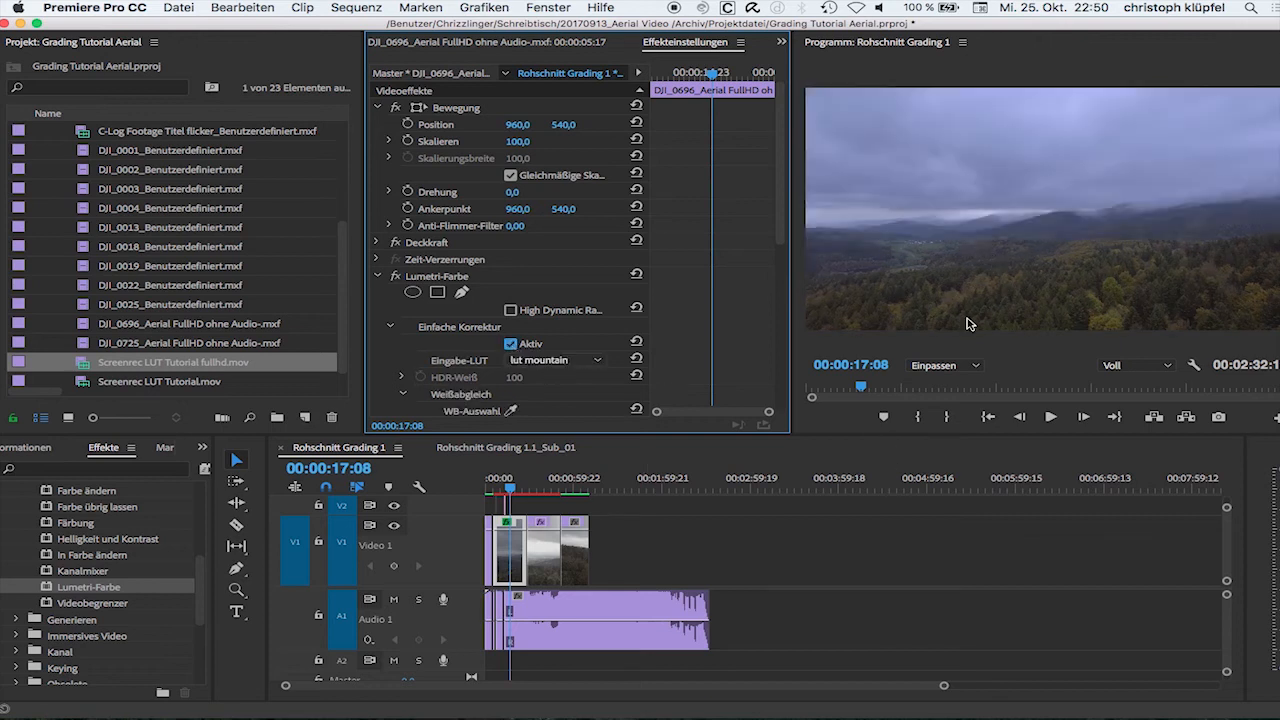
mouse_move(1017, 264)
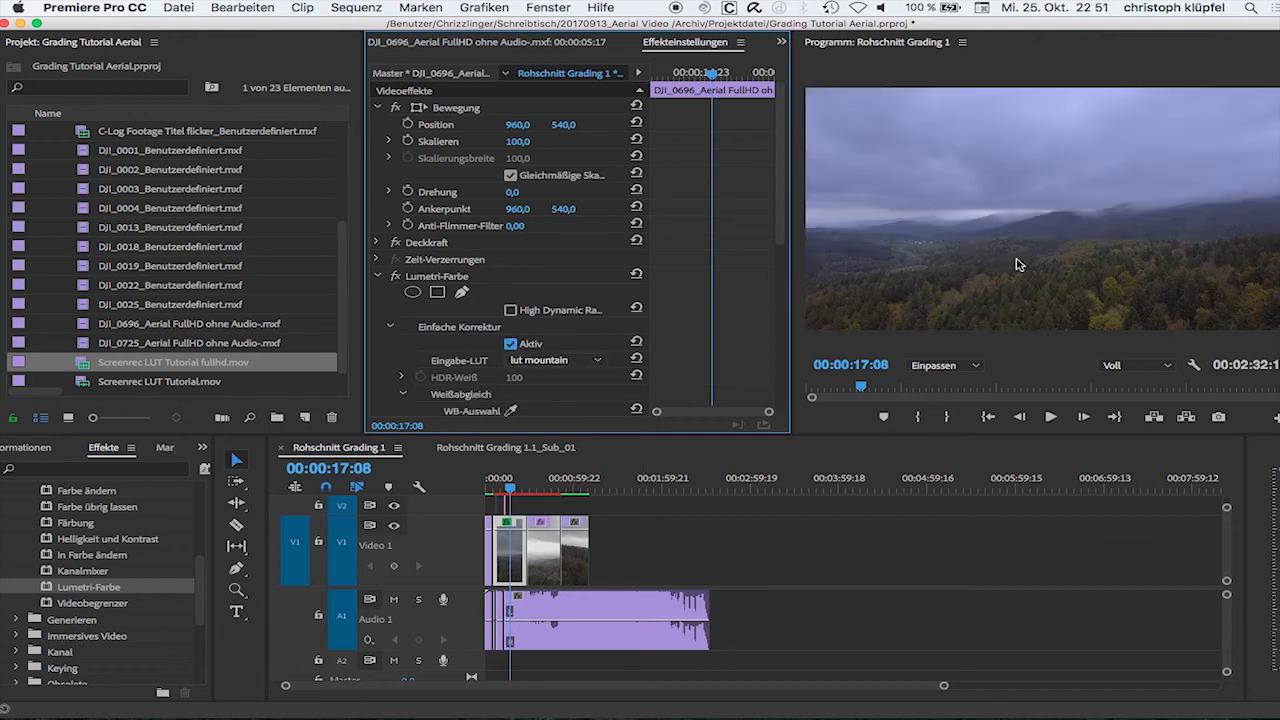
mouse_move(952, 264)
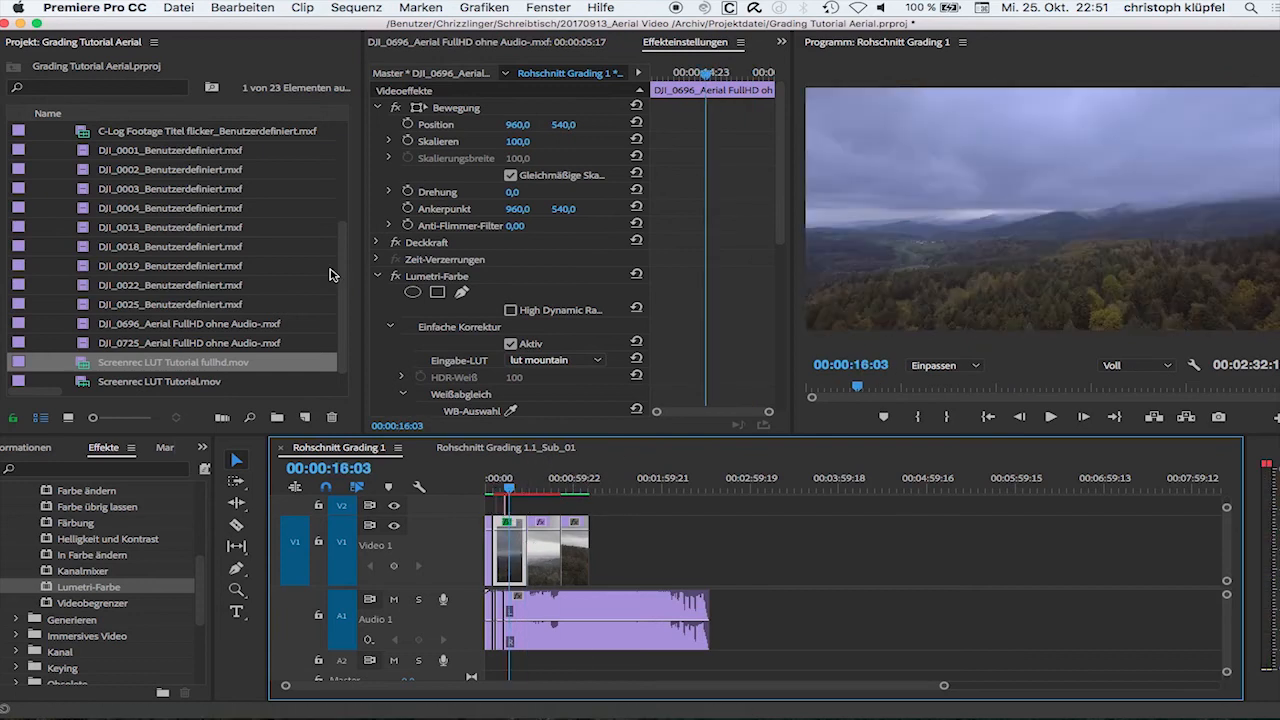
left_click(178, 7)
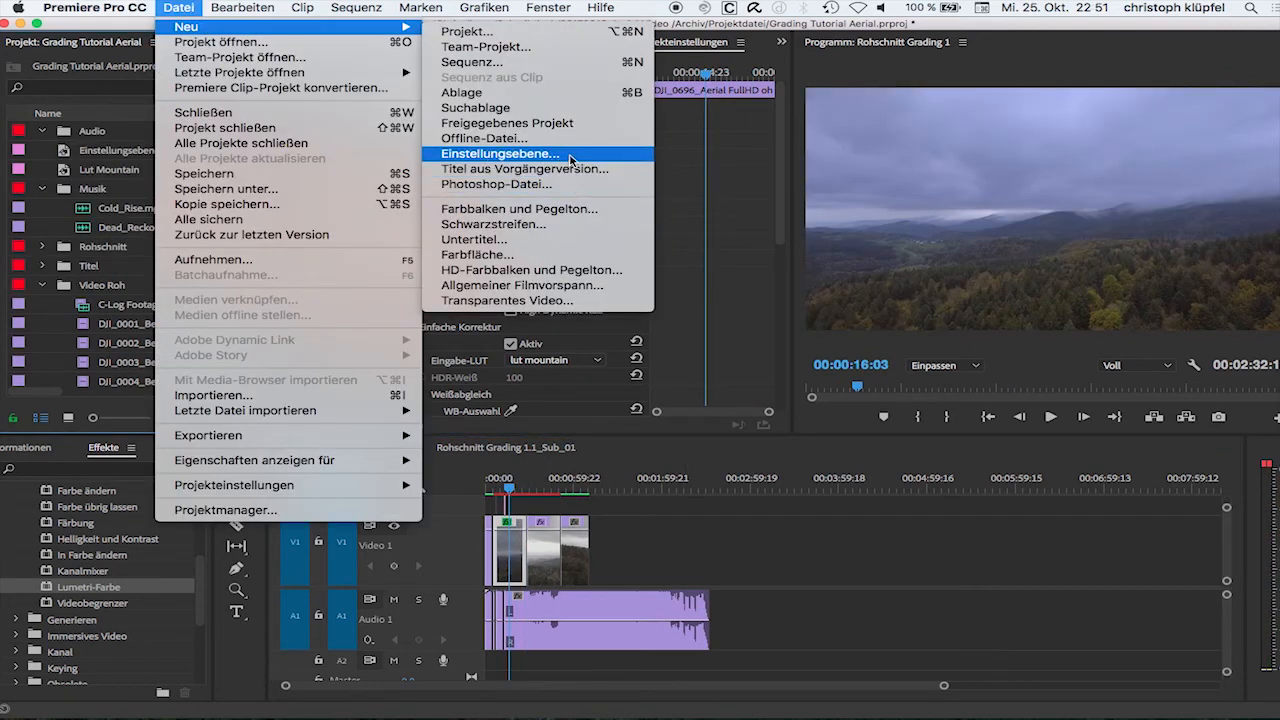
Step: Create a 1920×1080 adjustment layer and name it 'LUT Mountain'
left_click(499, 153)
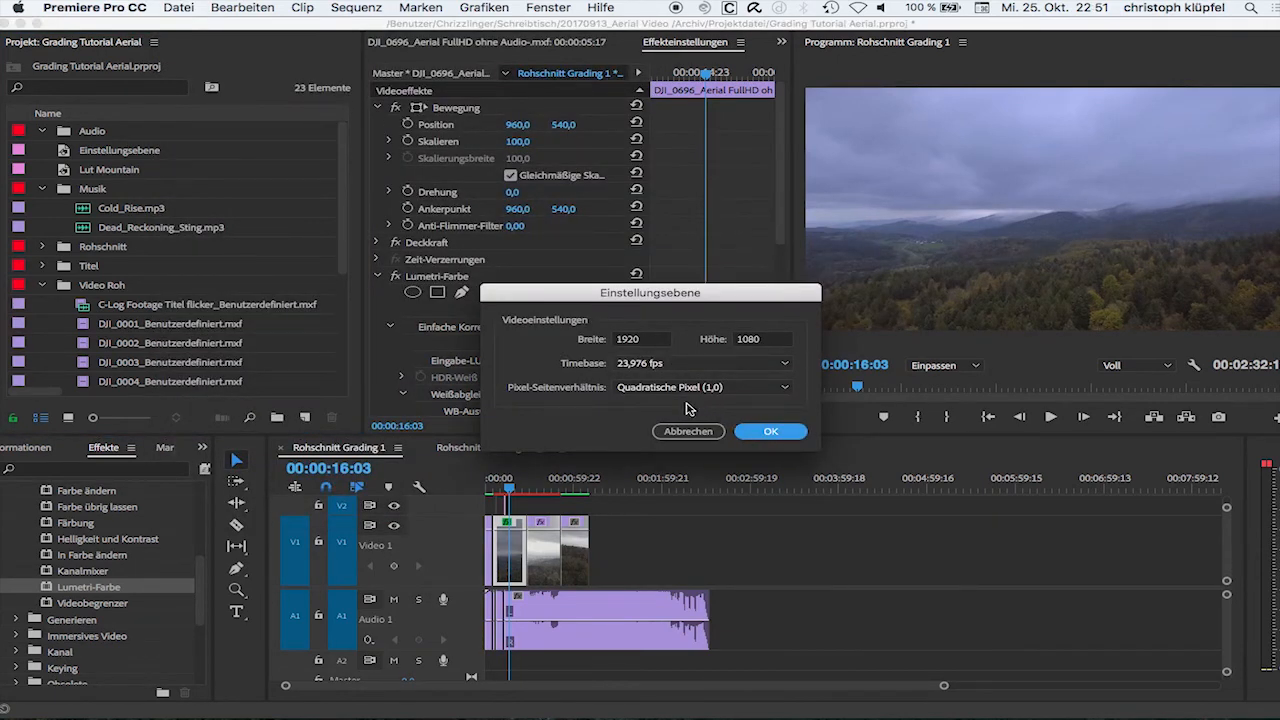
left_click(770, 431)
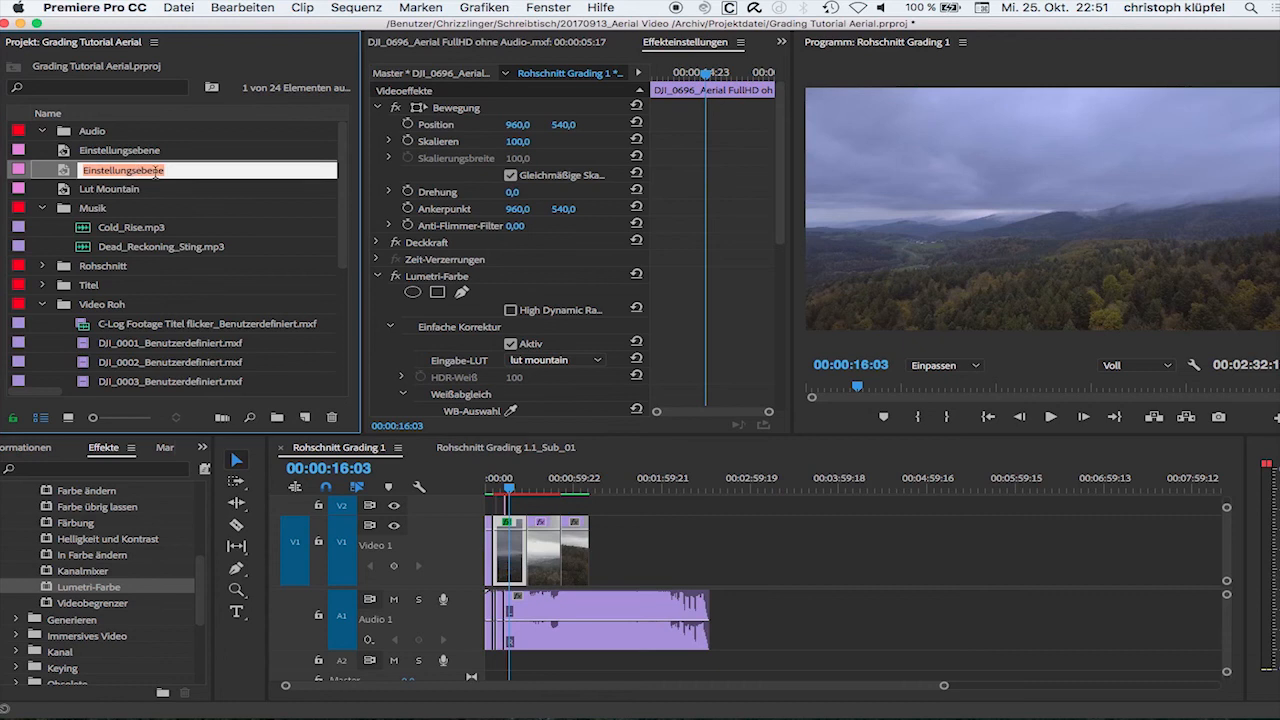
type("LUT Mountain")
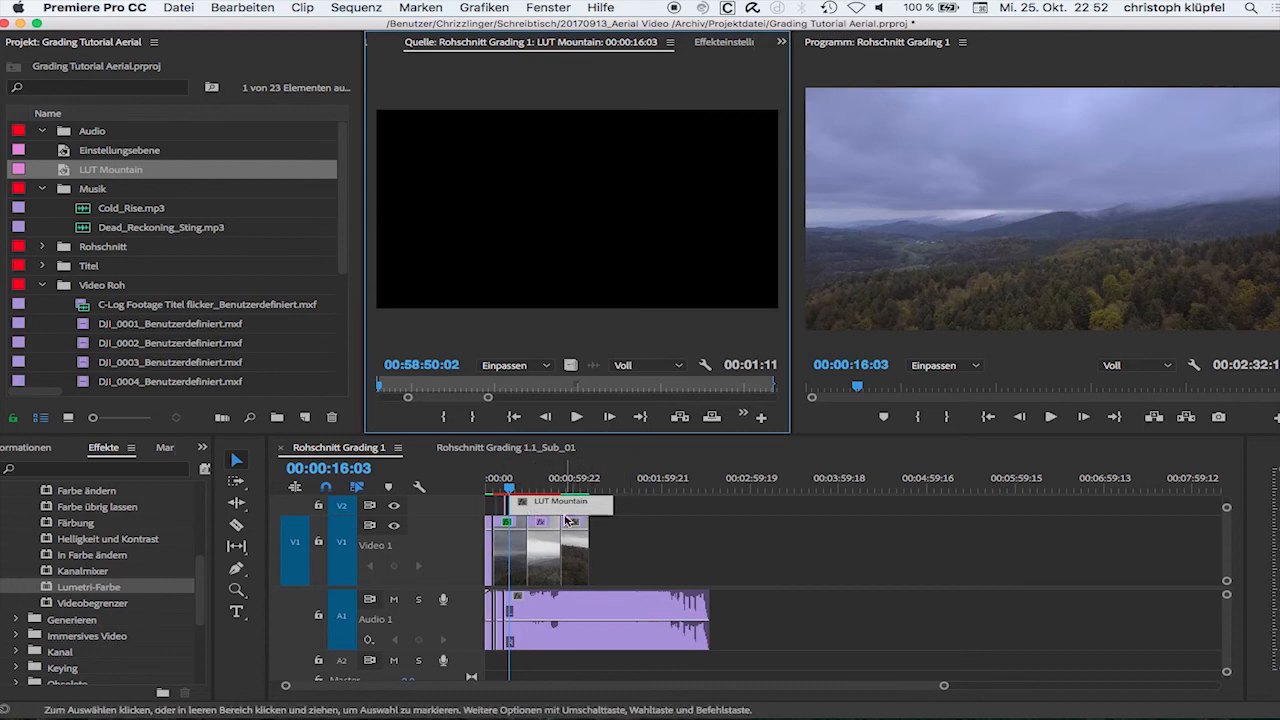
mouse_move(718, 50)
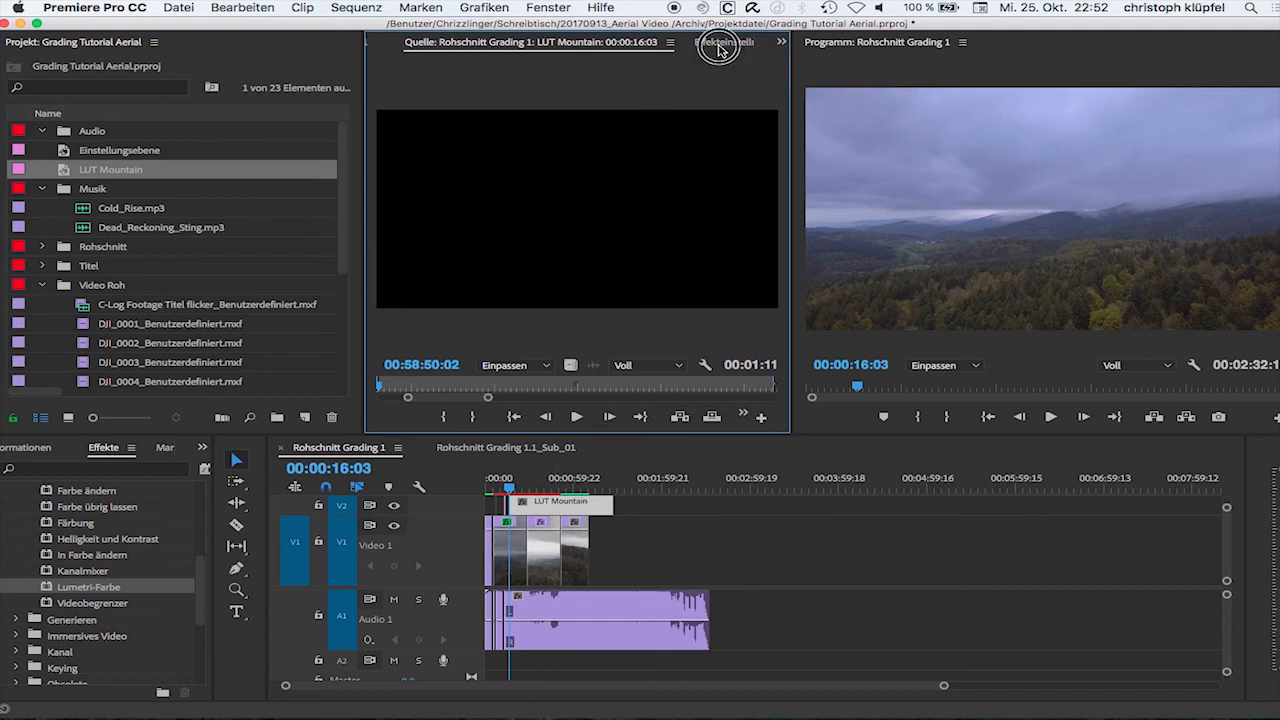
Step: Show the adjustment layer's Lumetri Basic Correction settings with lut mountain as Input LUT
left_click(685, 42)
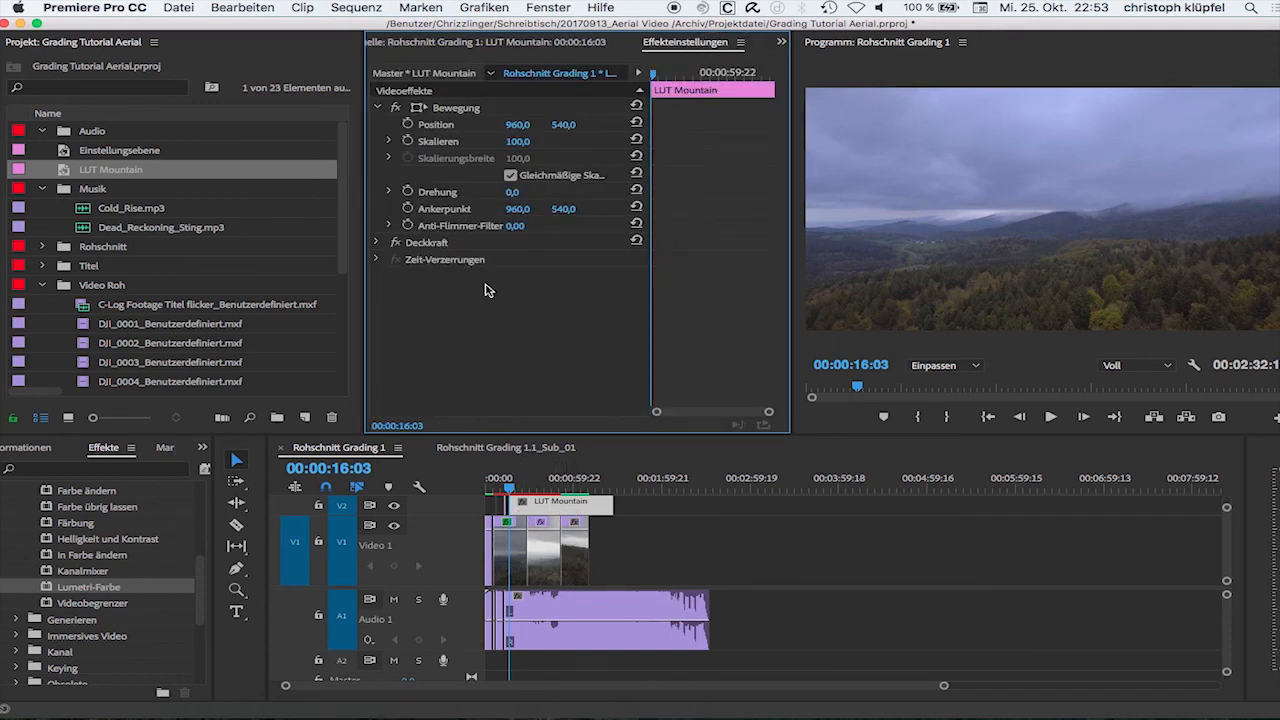
left_click(377, 107)
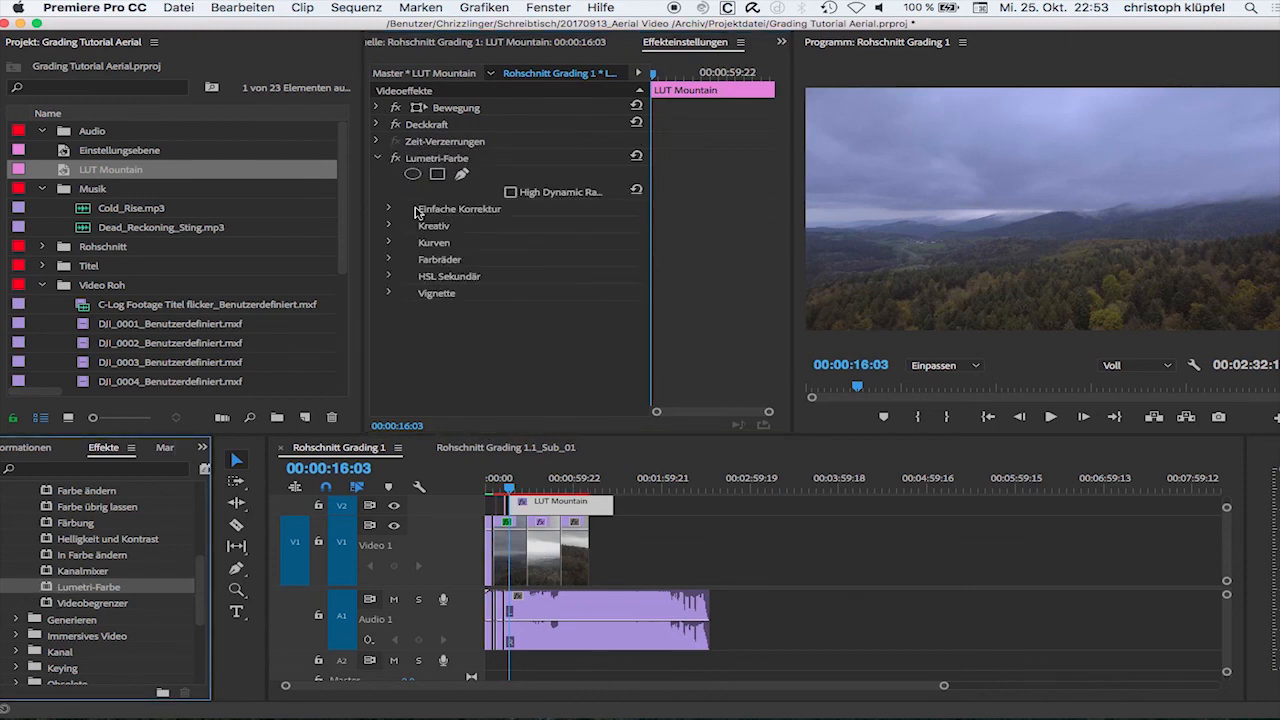
left_click(388, 208)
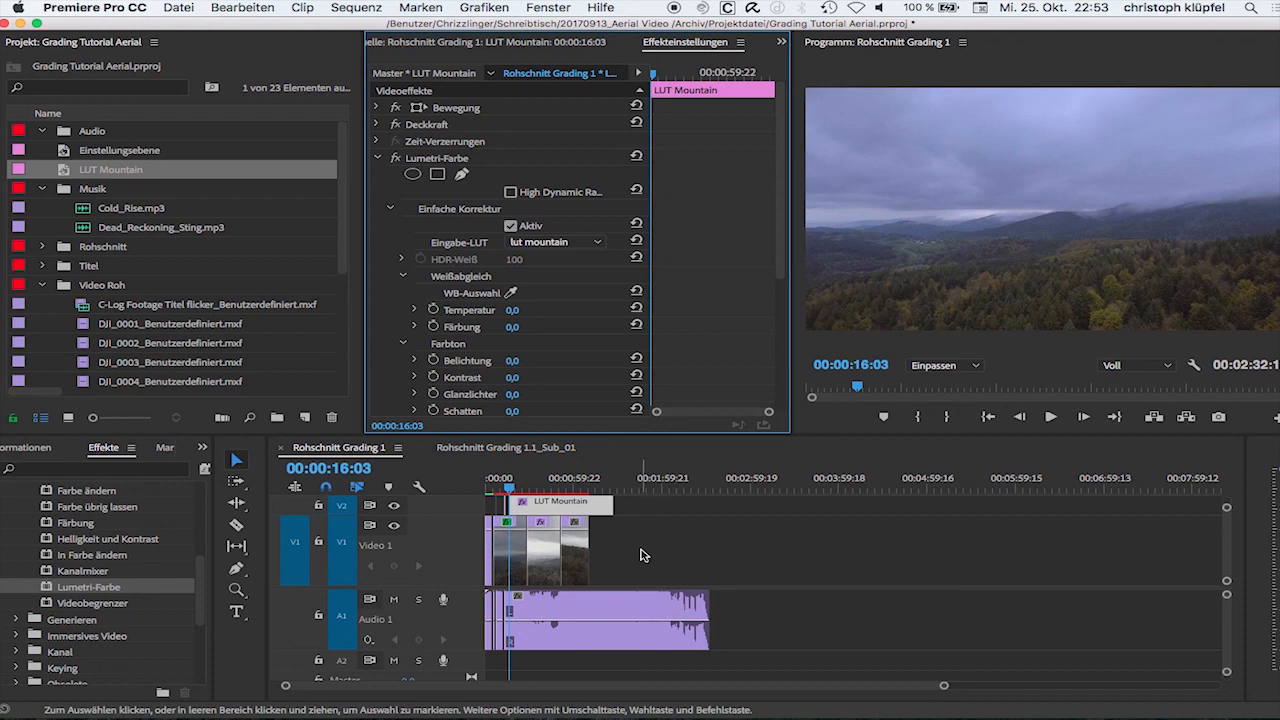
Step: Jump later in the sequence and toggle the LUT correction off and on to compare
left_click(574, 488)
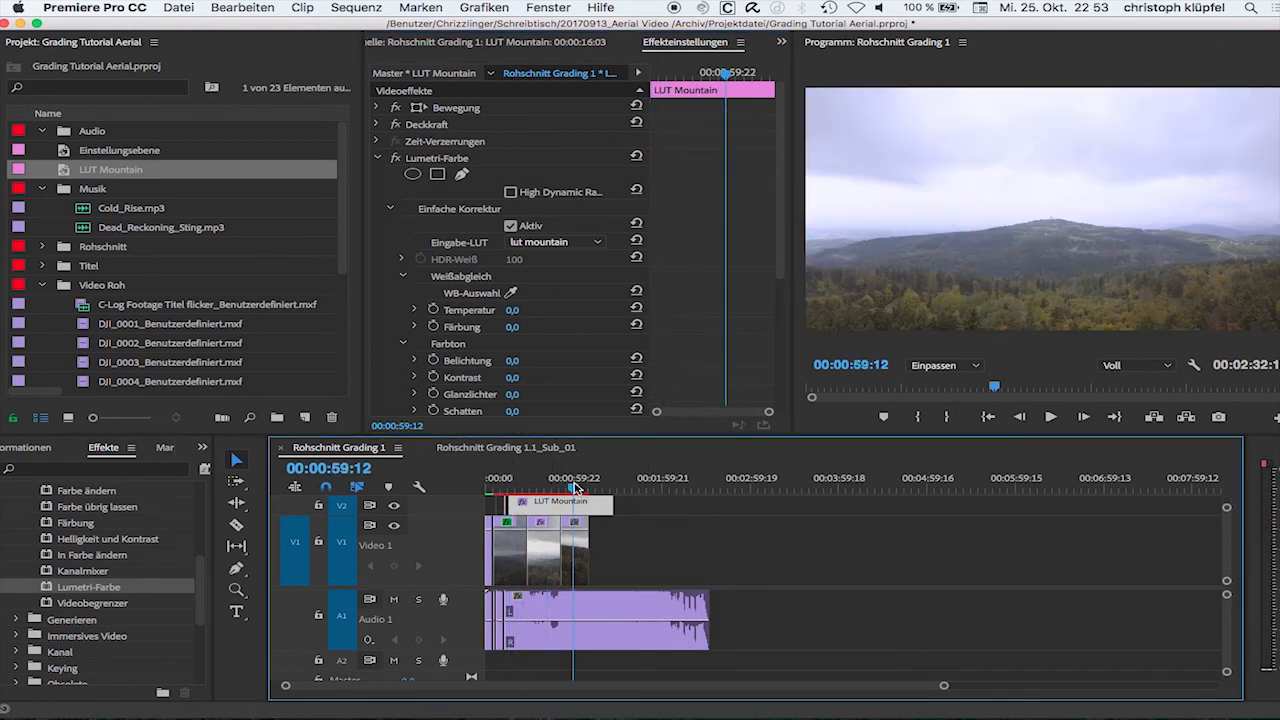
left_click(511, 225)
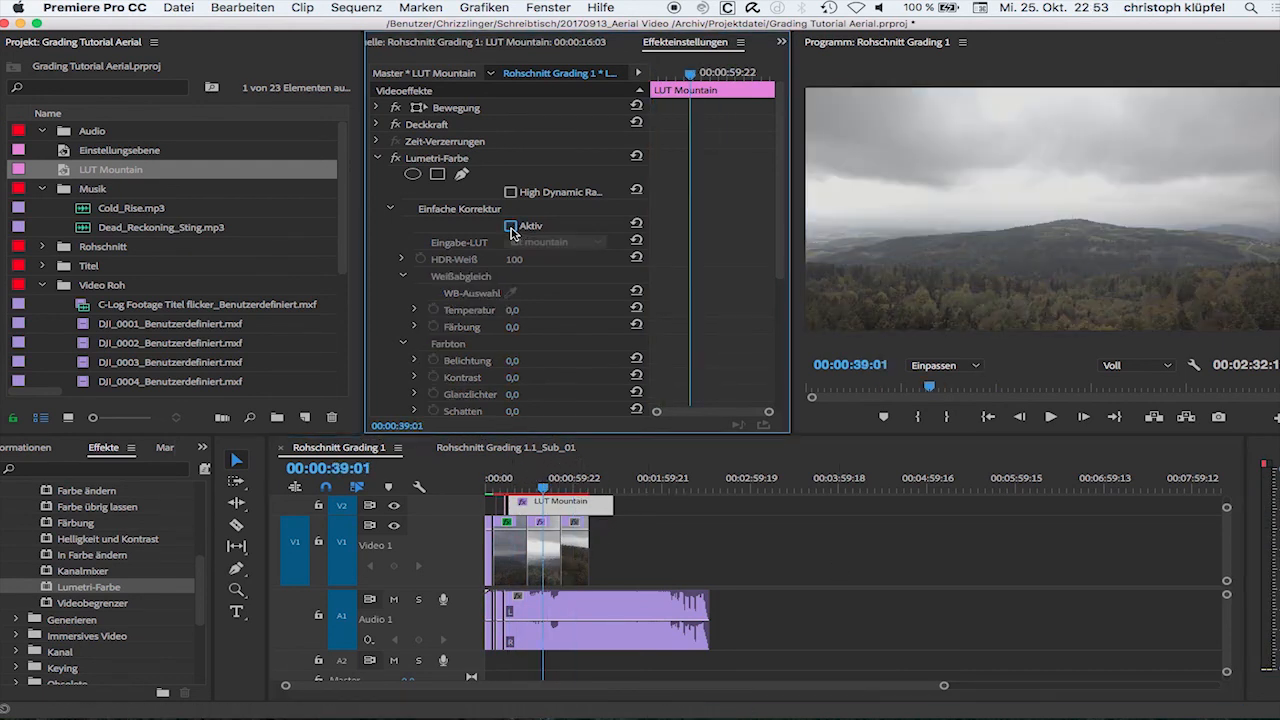
left_click(511, 225)
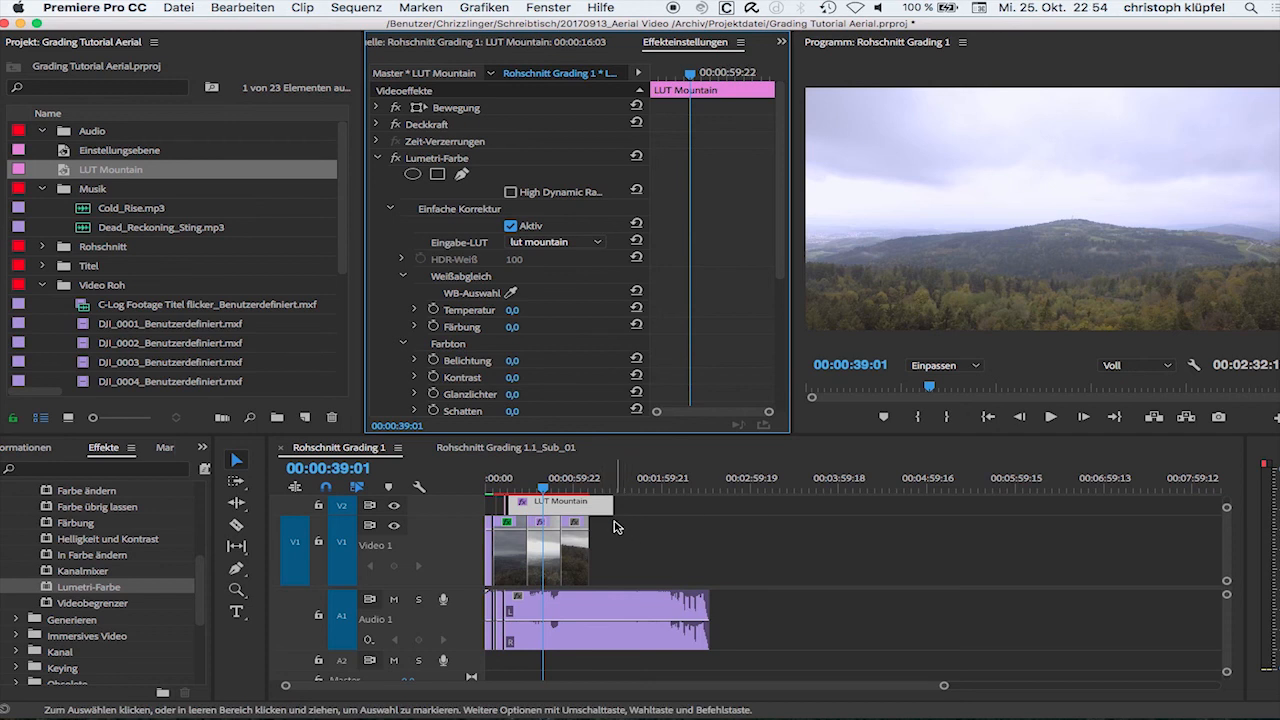